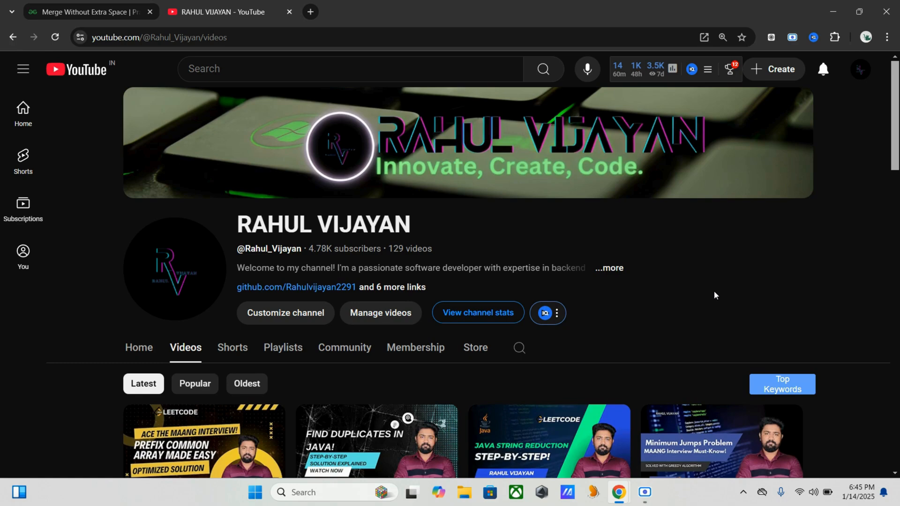
- Switch to the Merge Without Extra Space problem tab with its empty Java mergeArrays template
{"action": "left_click", "coordinate": [86, 12]}
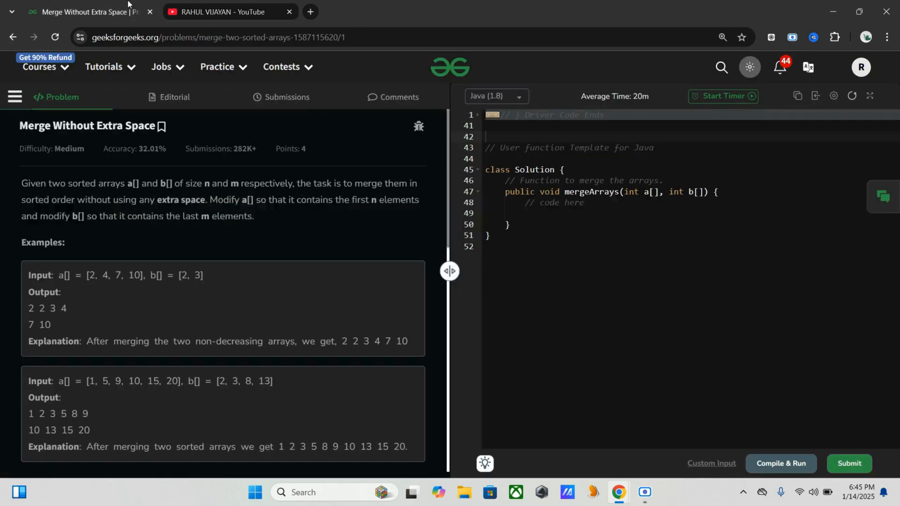
{"action": "mouse_move", "coordinate": [811, 270]}
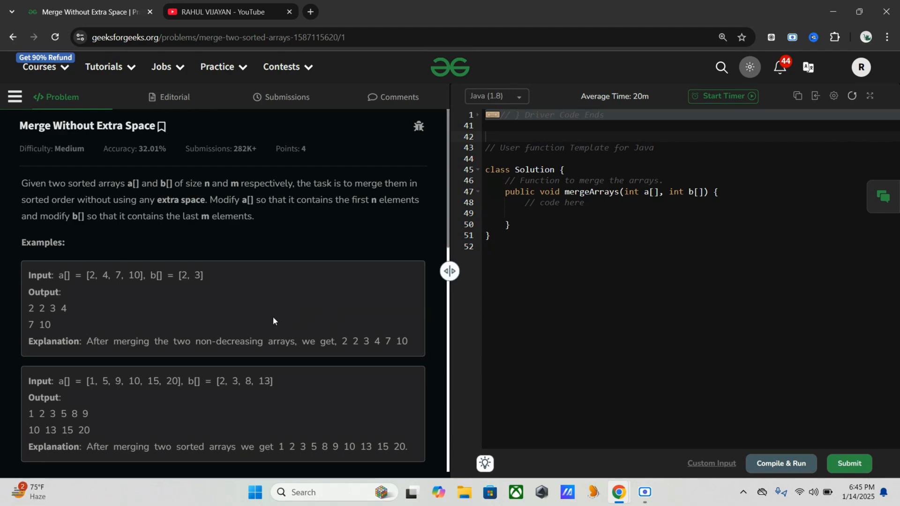
{"action": "mouse_move", "coordinate": [122, 303]}
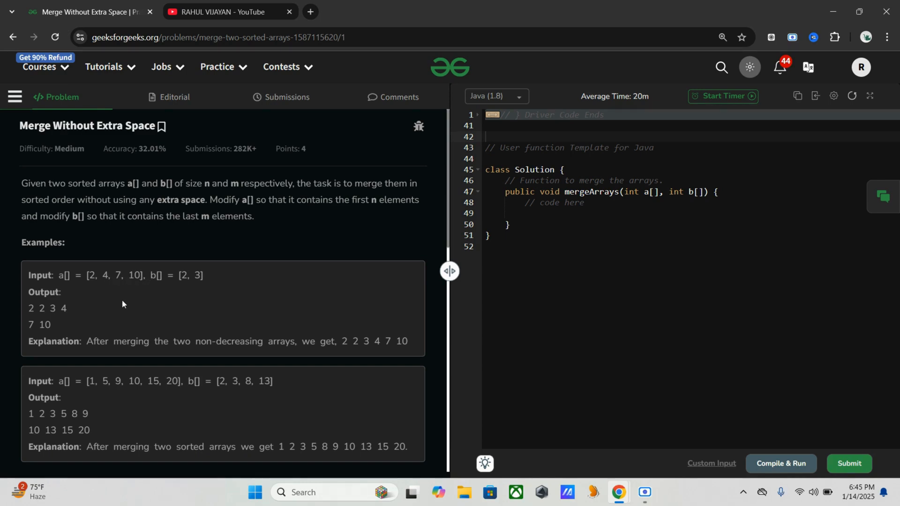
{"action": "mouse_move", "coordinate": [266, 283]}
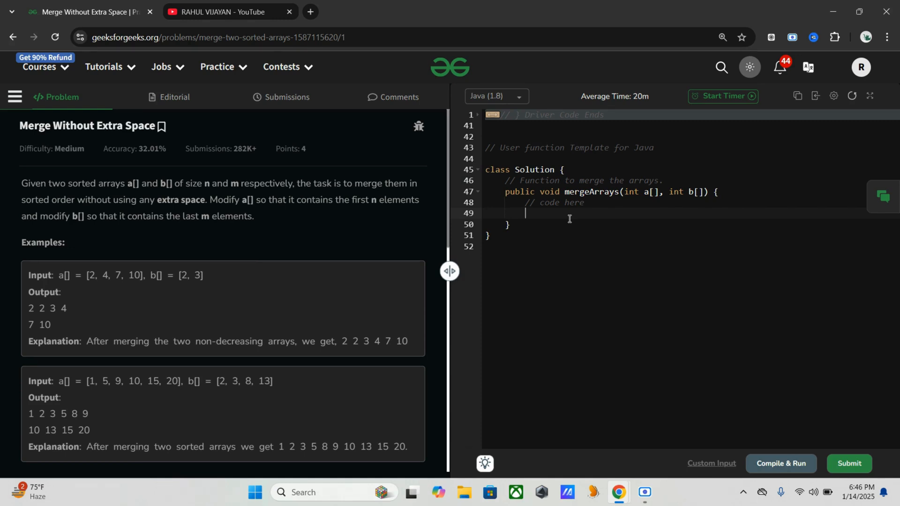
{"action": "mouse_move", "coordinate": [608, 196]}
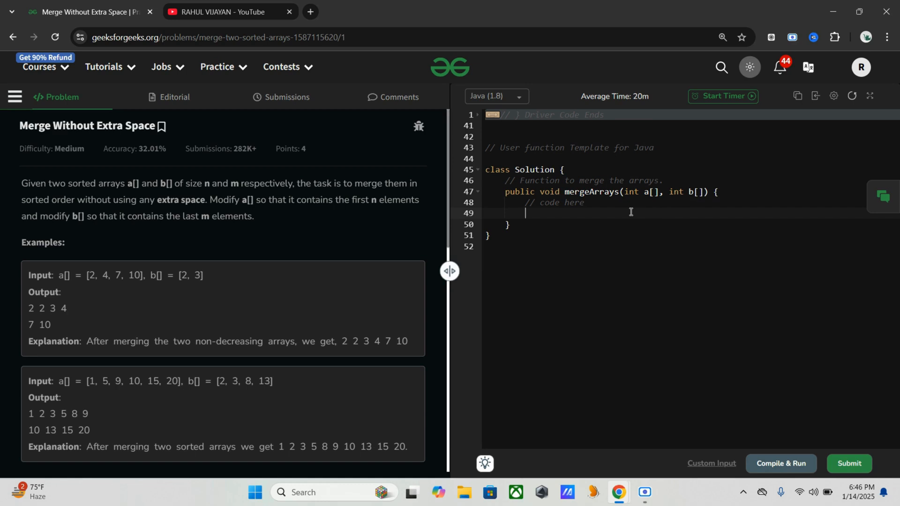
- Declare int n = a.length, m = b.length; at the start of mergeArrays
{"action": "type", "text": "int"}
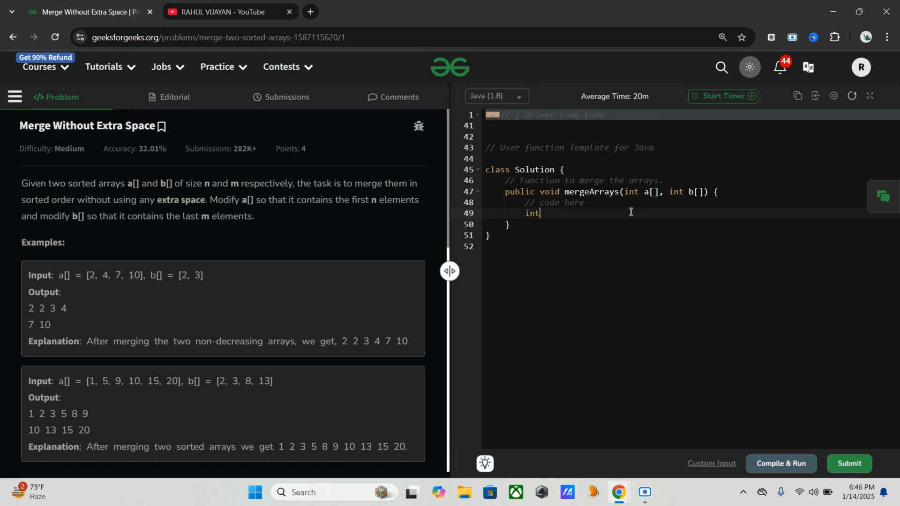
{"action": "type", "text": "n"}
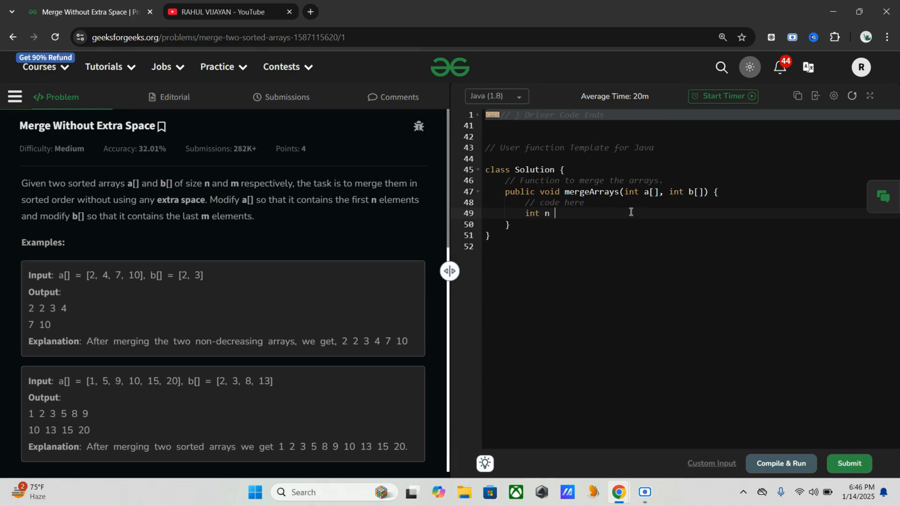
{"action": "type", "text": "= a.l"}
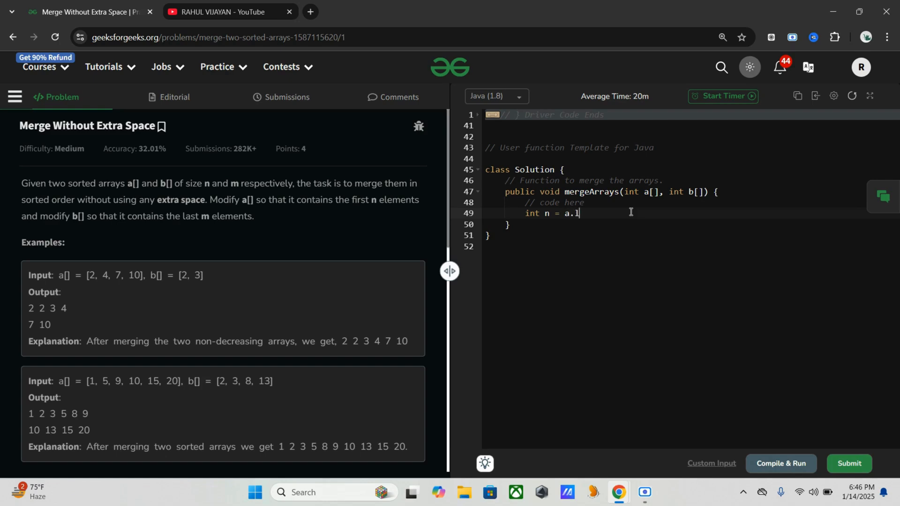
{"action": "type", "text": "ength"}
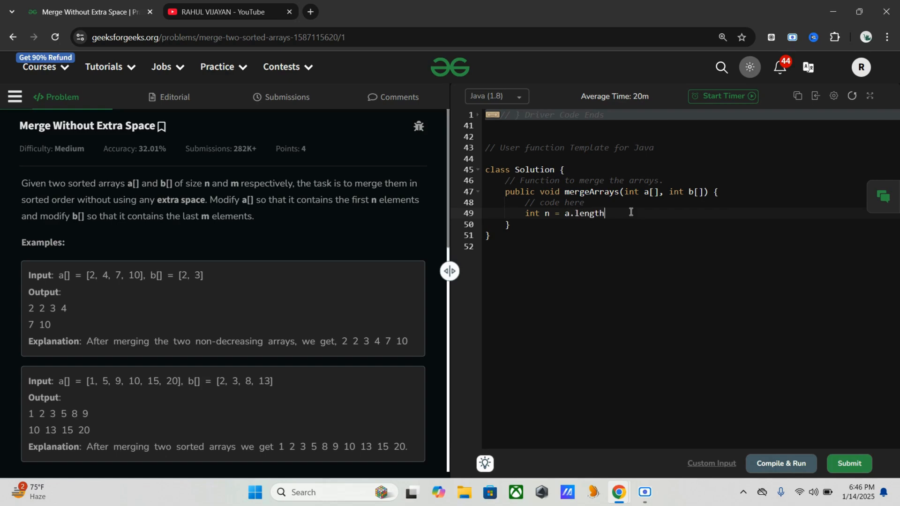
{"action": "type", "text": ","}
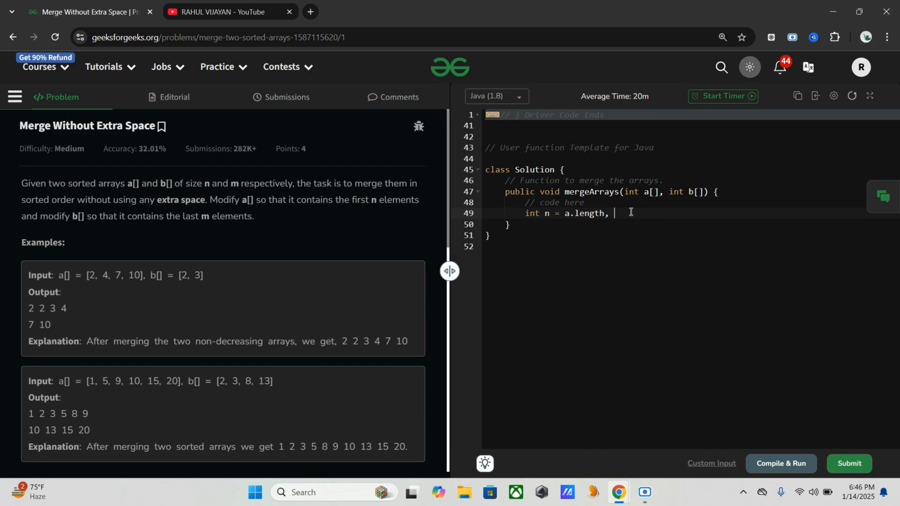
{"action": "type", "text": "m ="}
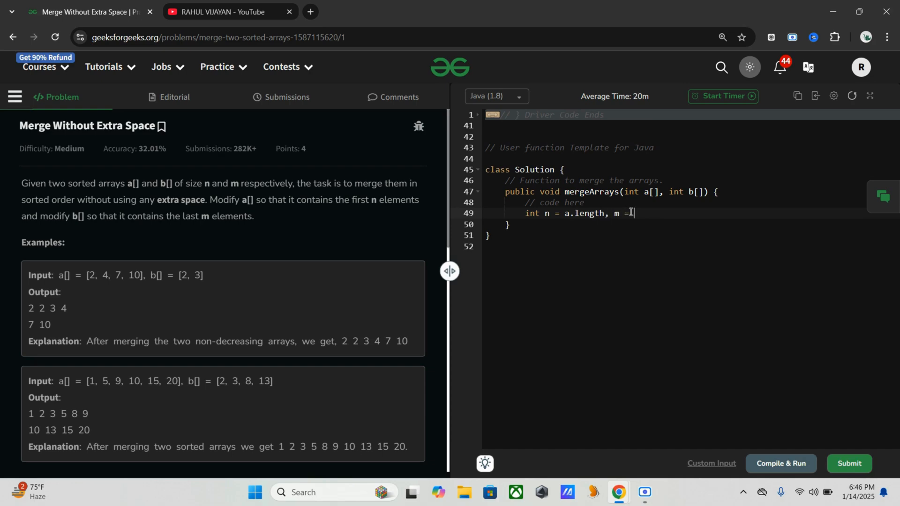
{"action": "type", "text": "b"}
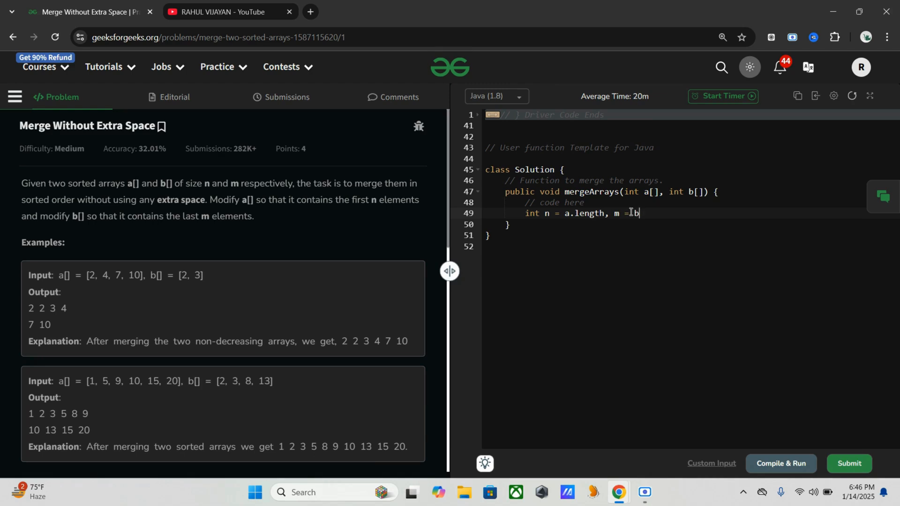
{"action": "type", "text": ".length"}
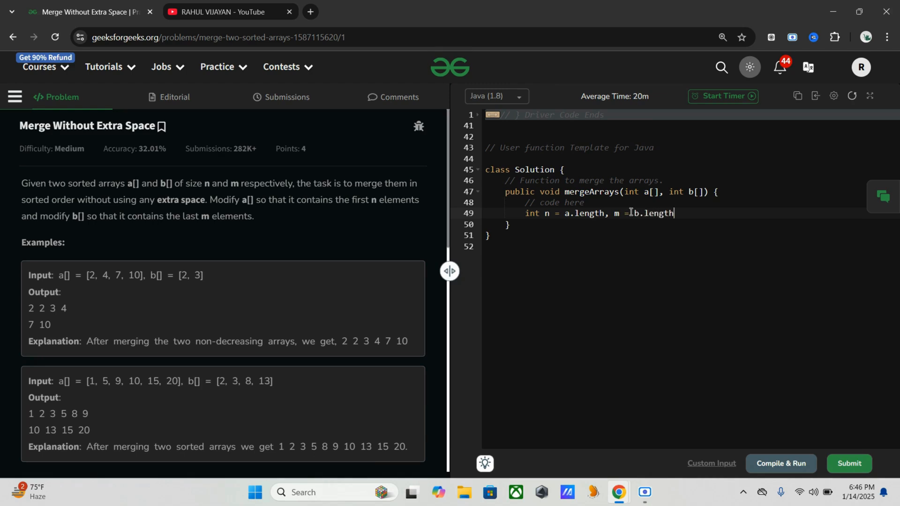
{"action": "key", "text": "enter"}
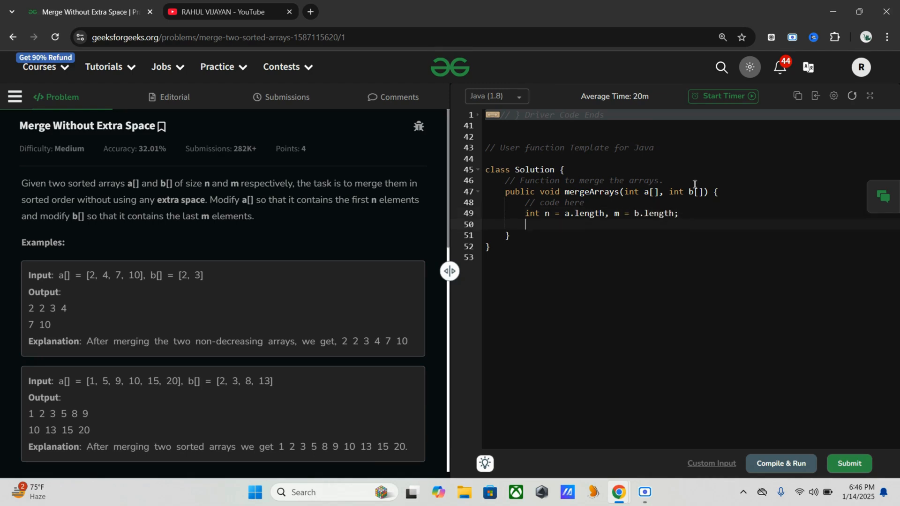
{"action": "mouse_move", "coordinate": [753, 180]}
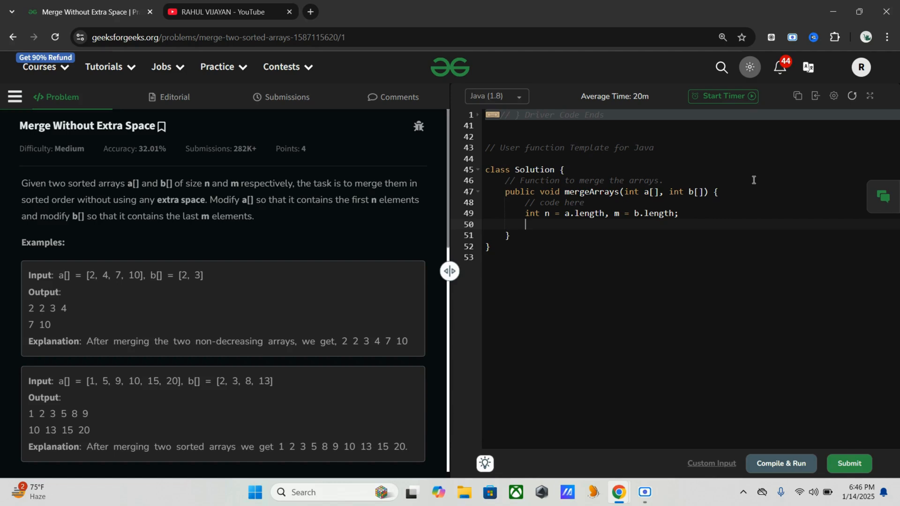
- Allocate int[] merged = new int[n + m]; on the next line
{"action": "type", "text": "int[]"}
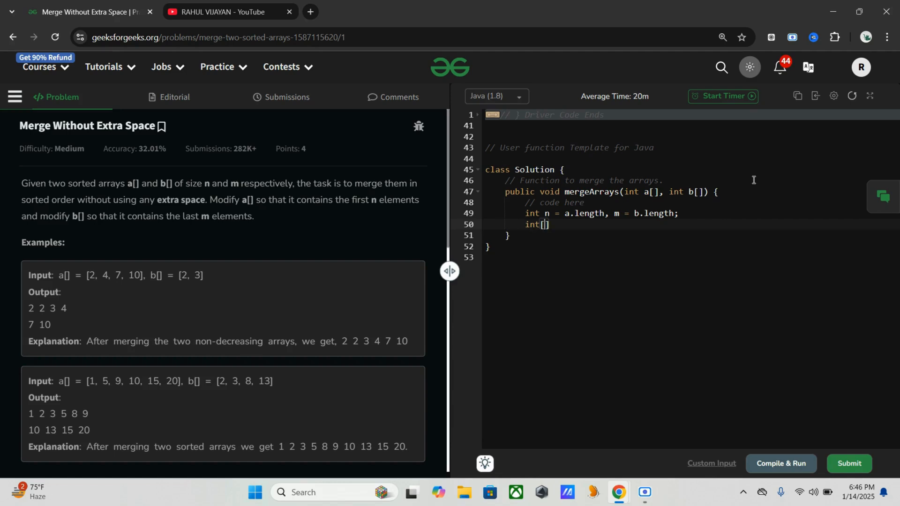
{"action": "type", "text": "me"}
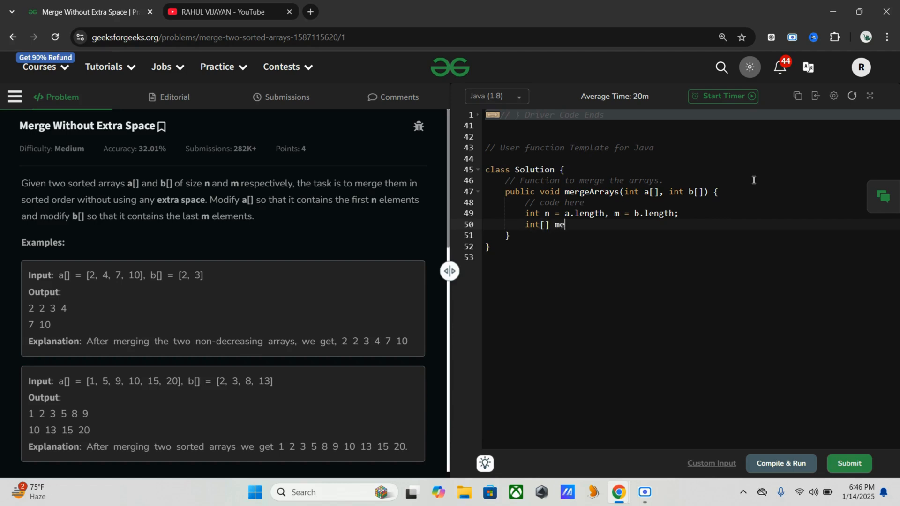
{"action": "type", "text": "rged"}
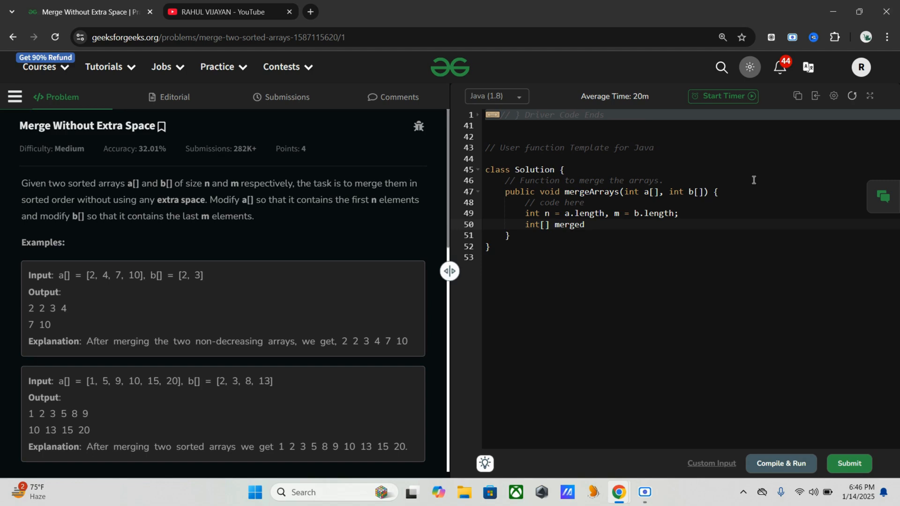
{"action": "type", "text": "="}
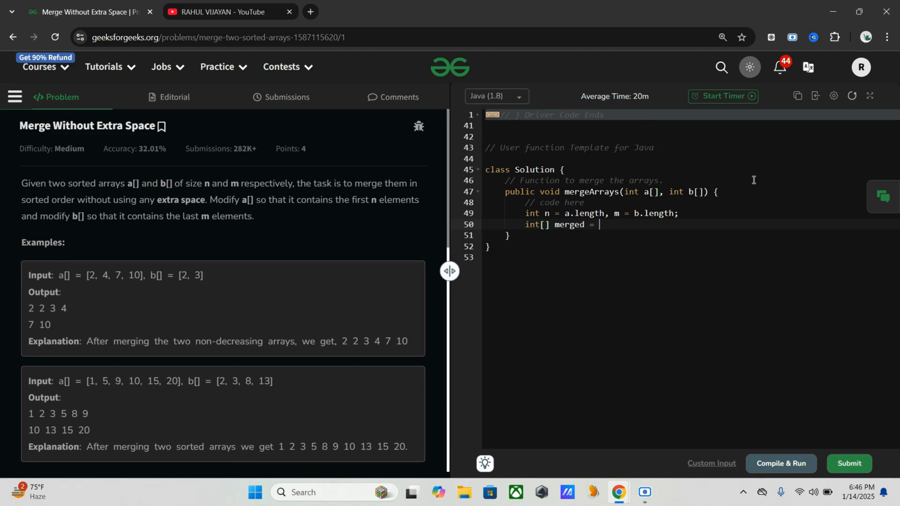
{"action": "type", "text": "new"}
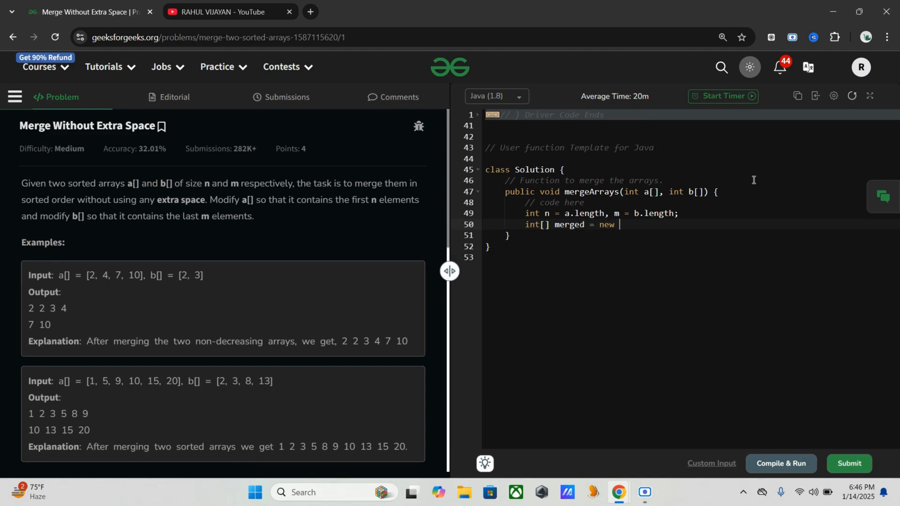
{"action": "type", "text": "i"}
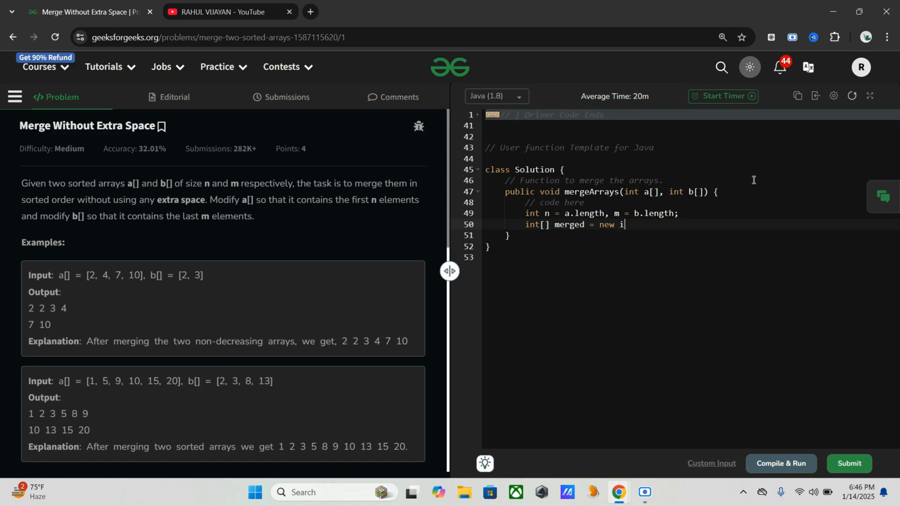
{"action": "type", "text": "nt[]"}
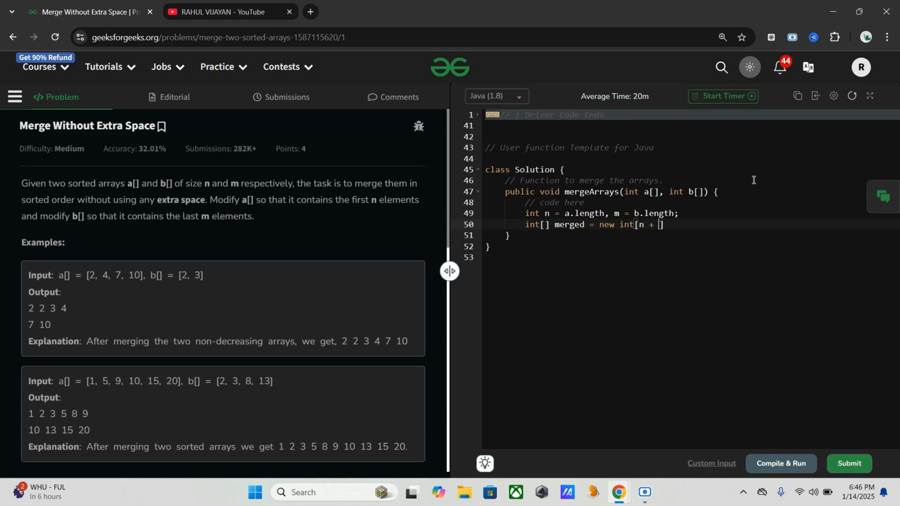
{"action": "type", "text": "m];"}
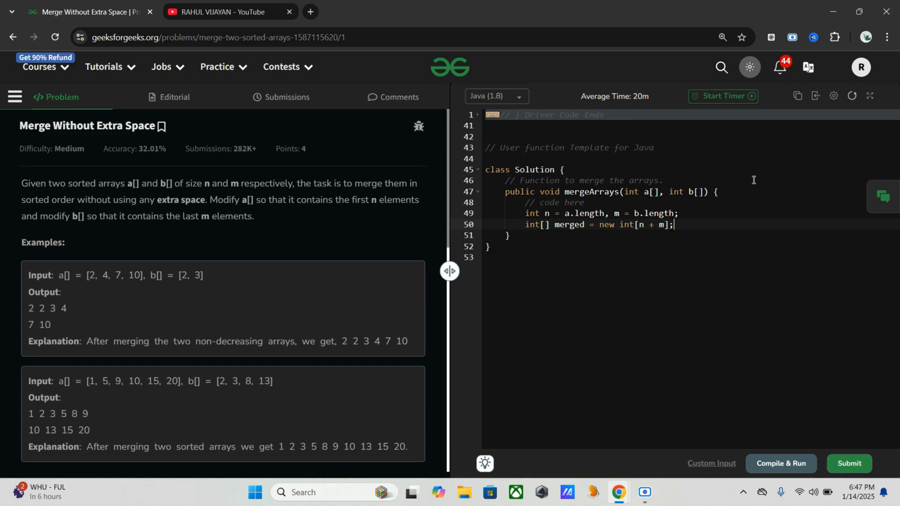
{"action": "key", "text": "Enter"}
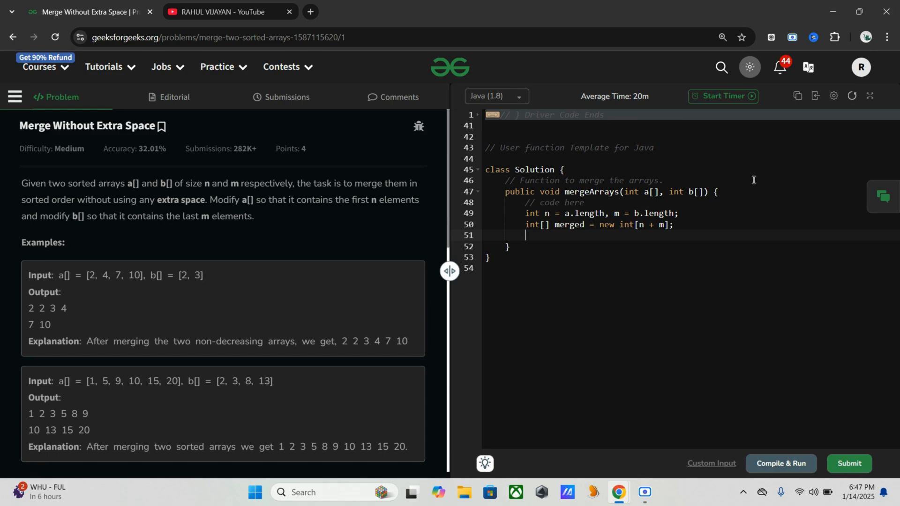
- Add System.arraycopy(a, 0, merged, 0, n); copying a into the start of merged
{"action": "type", "text": "Syste"}
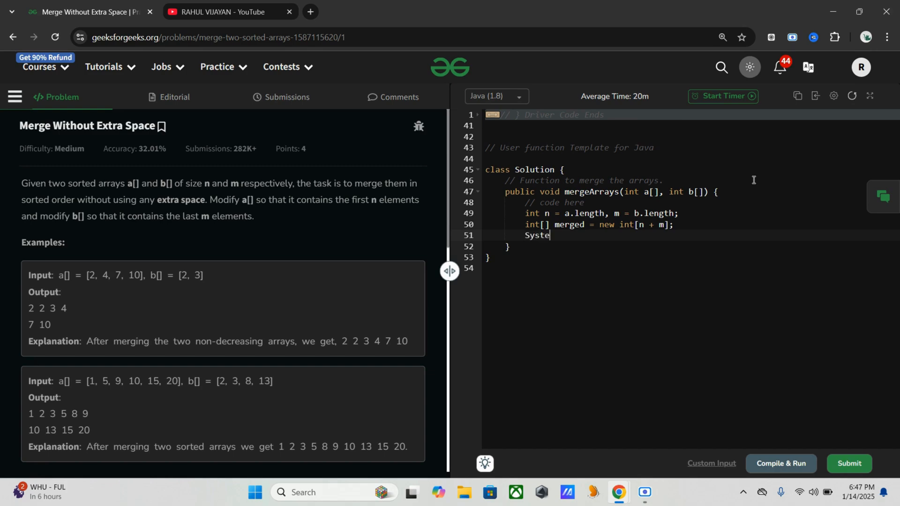
{"action": "type", "text": "m."}
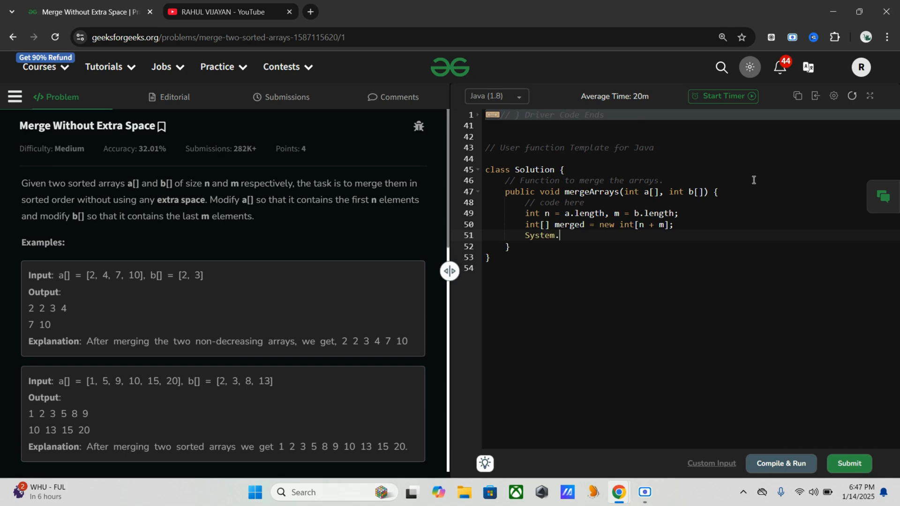
{"action": "type", "text": "array"}
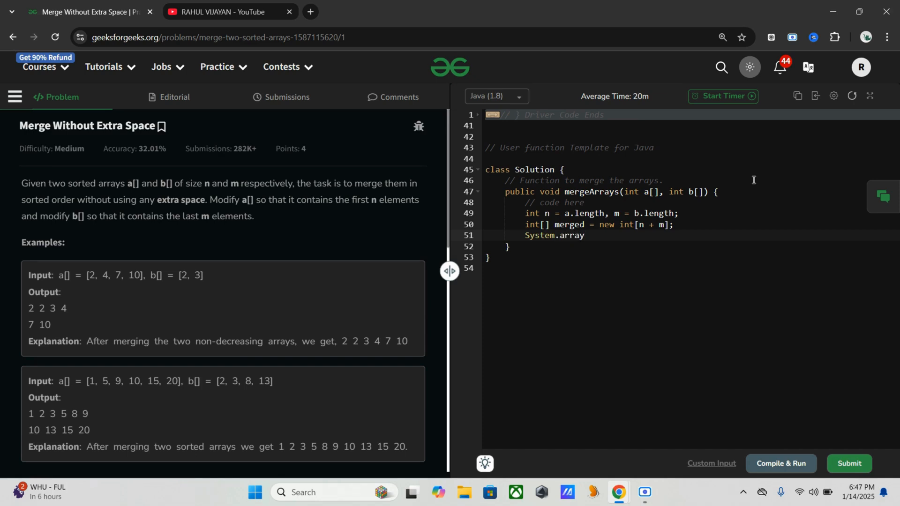
{"action": "type", "text": "c"}
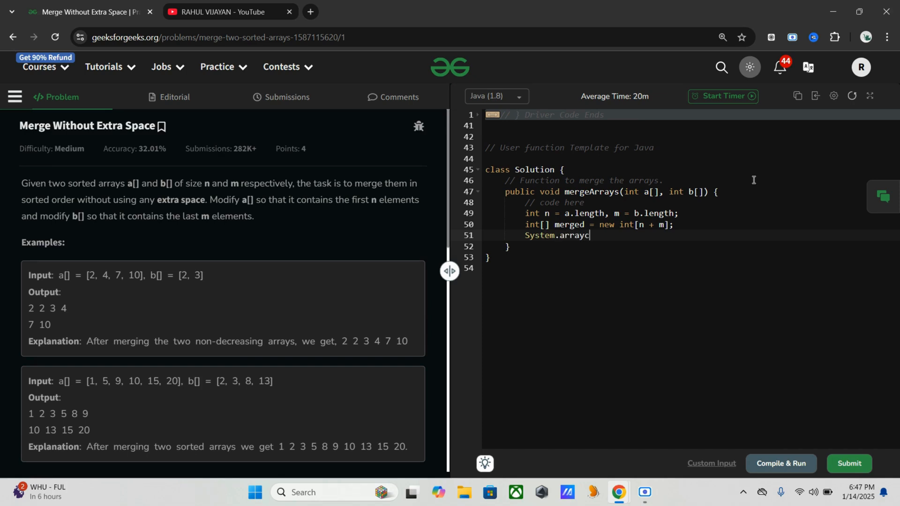
{"action": "type", "text": "opy"}
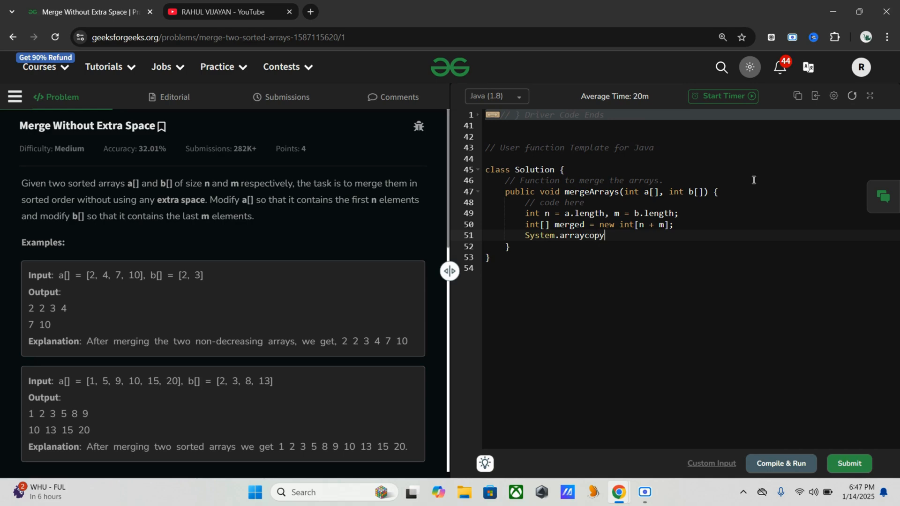
{"action": "type", "text": "()"}
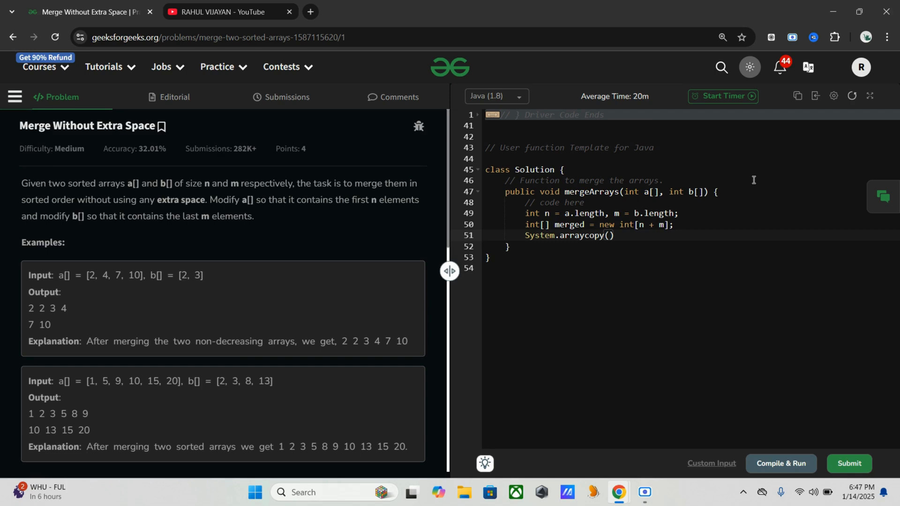
{"action": "type", "text": "a,"}
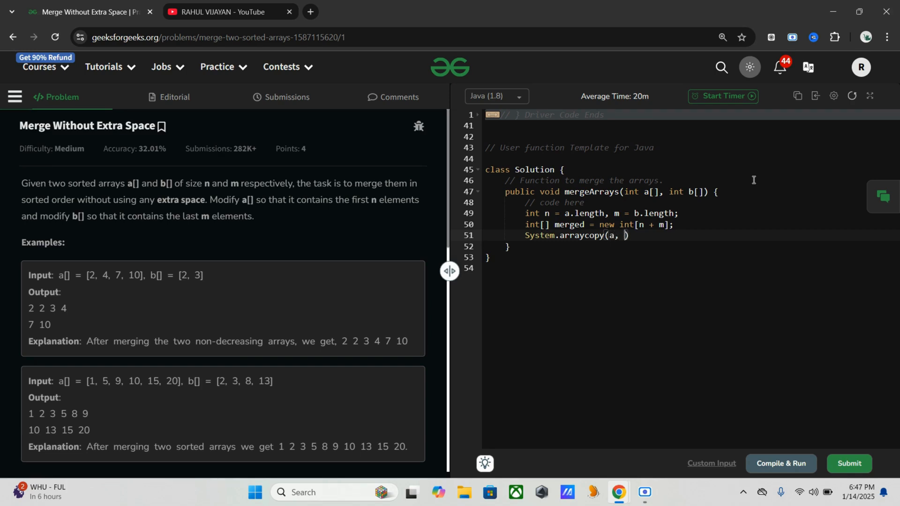
{"action": "type", "text": "0,"}
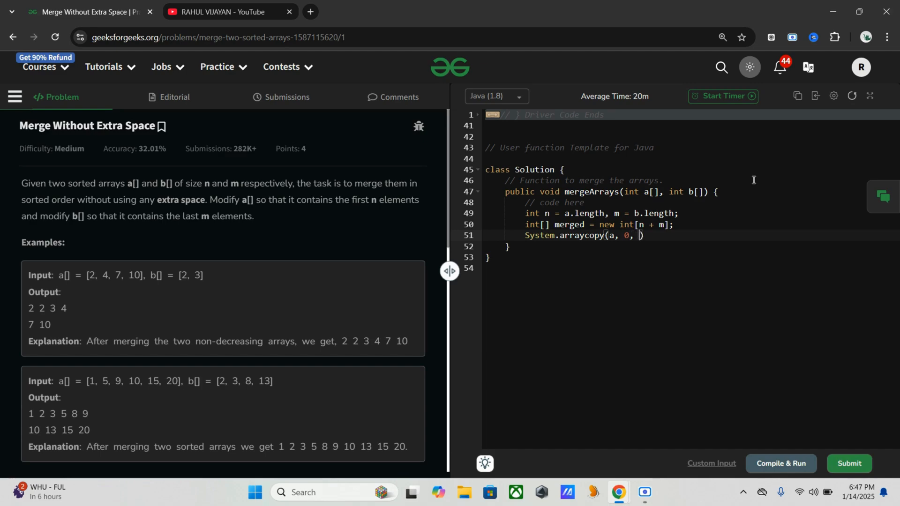
{"action": "type", "text": "merged"}
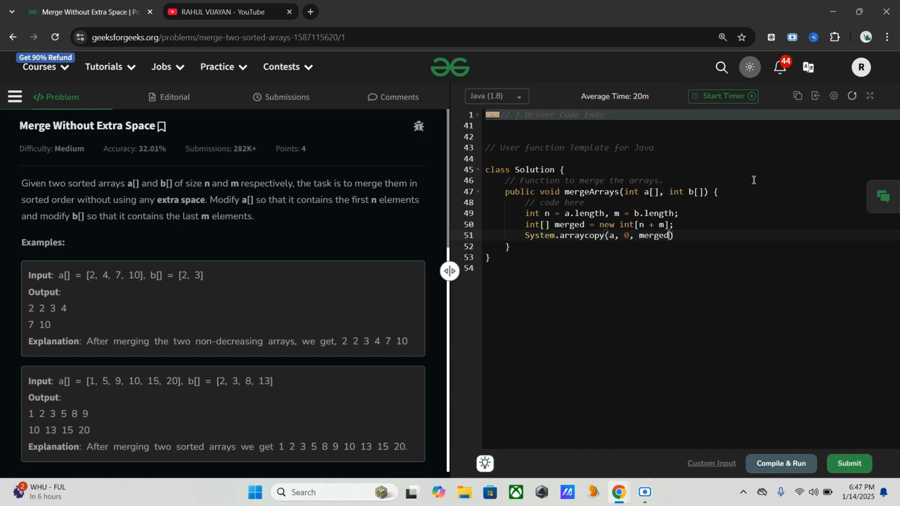
{"action": "type", "text": ","}
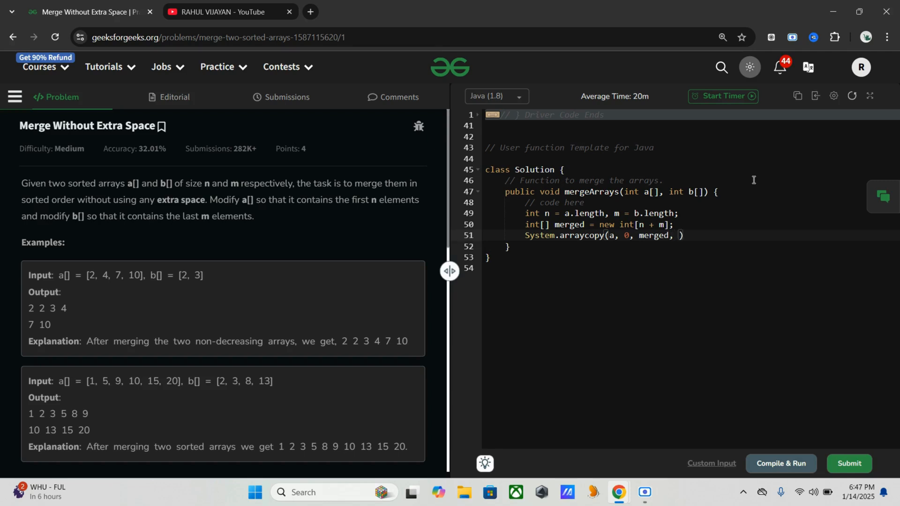
{"action": "type", "text": "0,"}
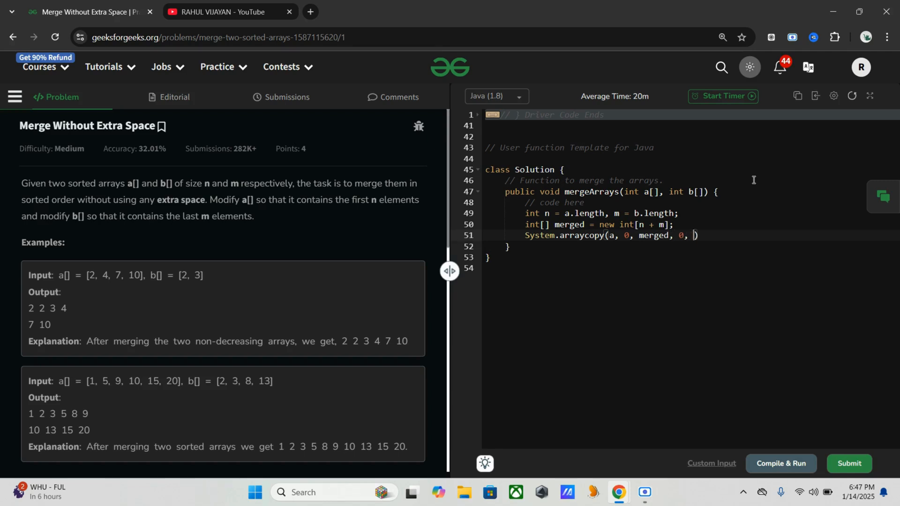
{"action": "type", "text": "n"}
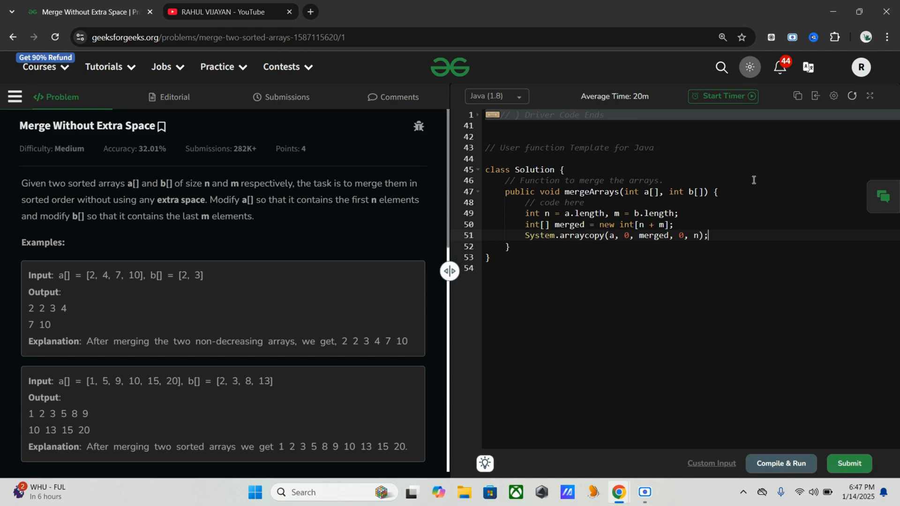
{"action": "key", "text": "enter"}
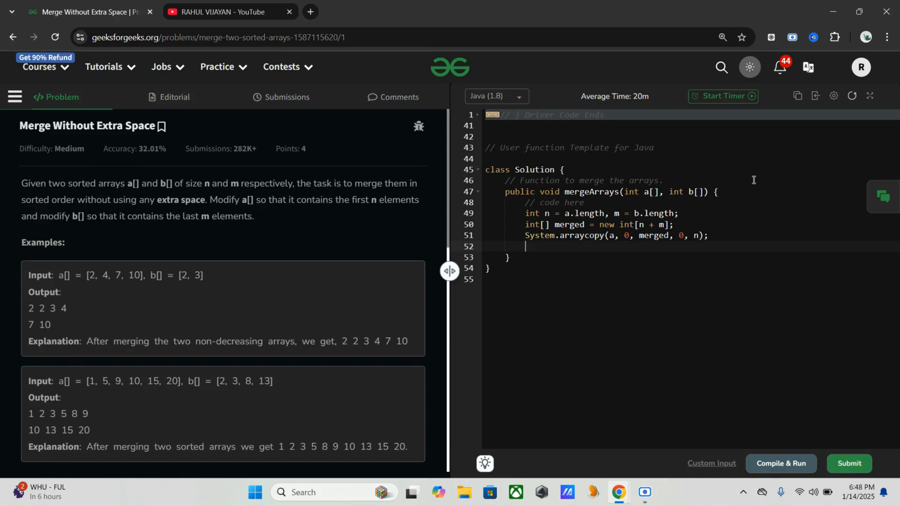
- Add System.arraycopy(b, 0, merged, n, m); copying b after the first n elements
{"action": "type", "text": "Sy"}
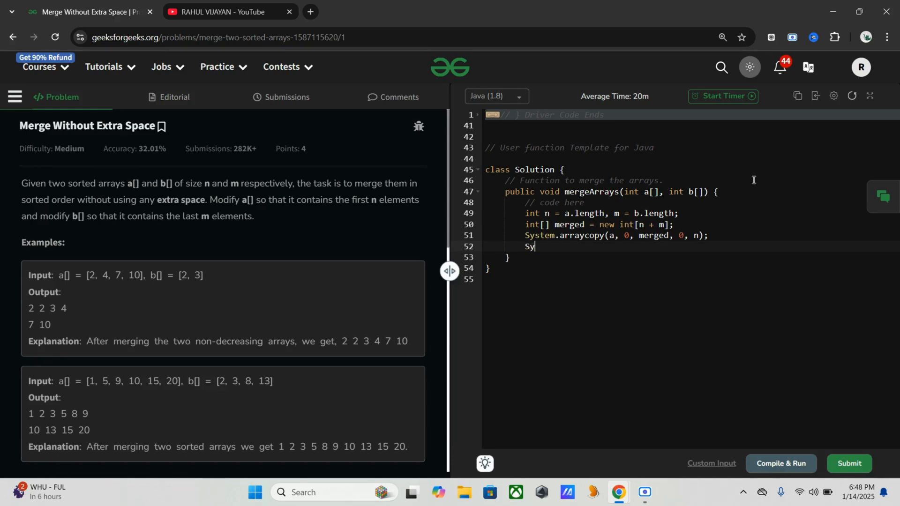
{"action": "type", "text": "stem"}
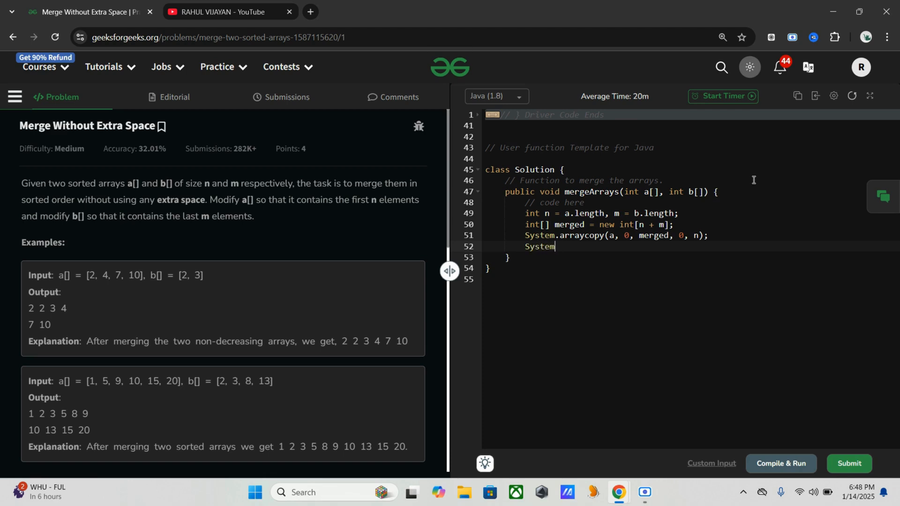
{"action": "type", "text": ".arra"}
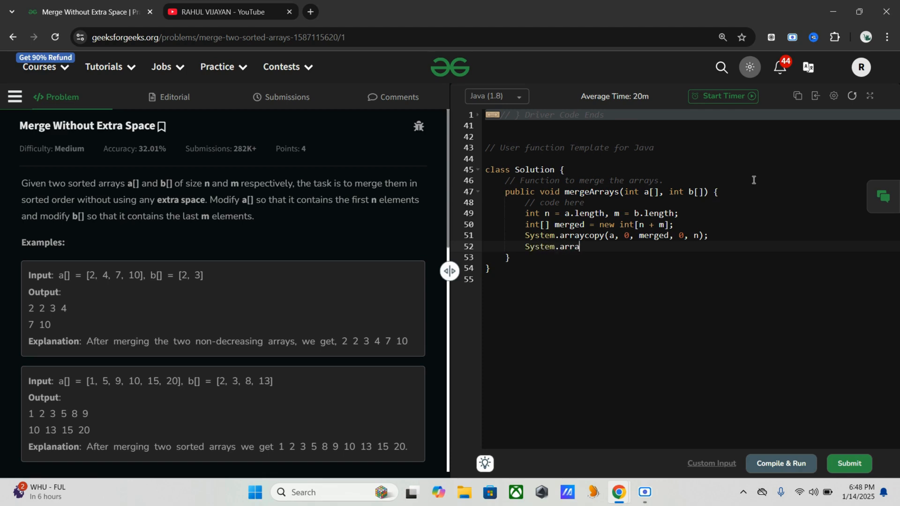
{"action": "type", "text": "ycopy"}
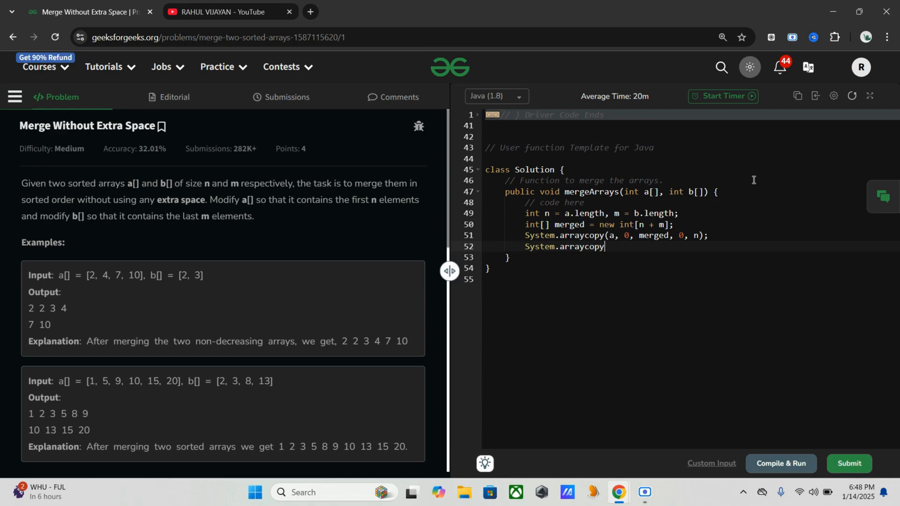
{"action": "type", "text": "(b,"}
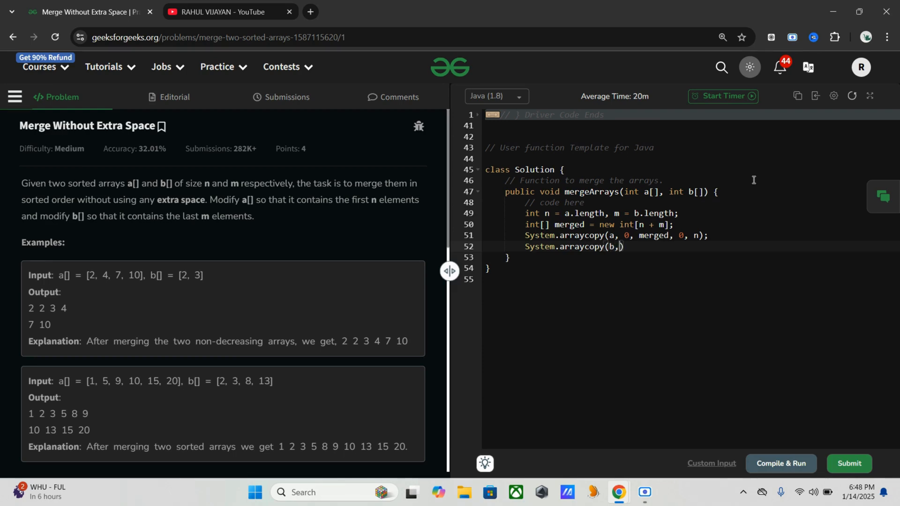
{"action": "type", "text": "0,"}
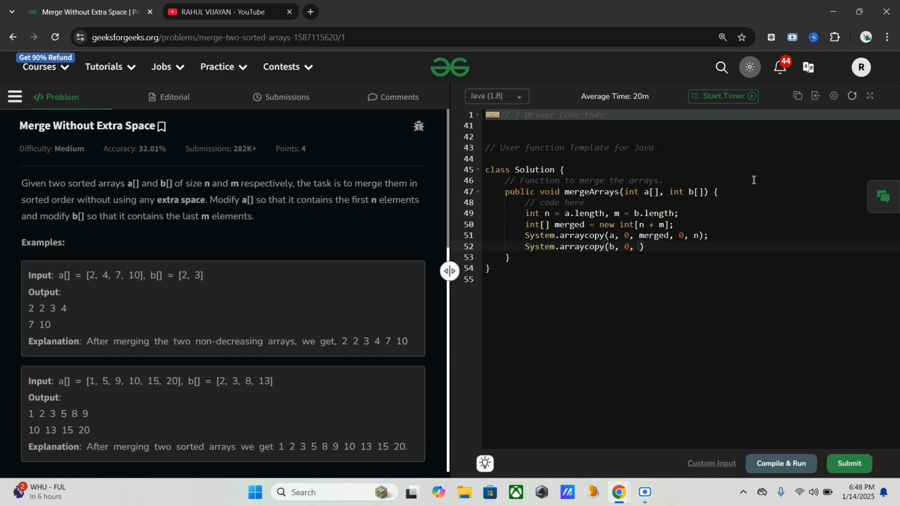
{"action": "type", "text": "merged, n"}
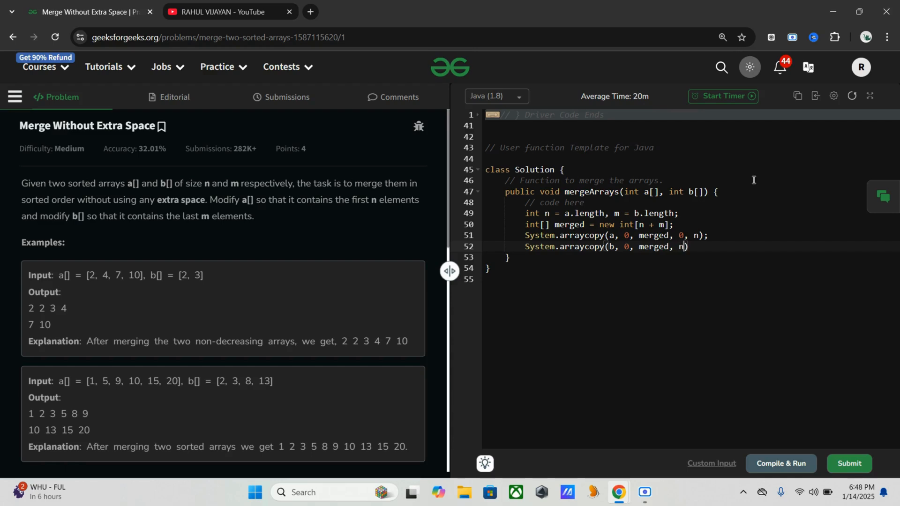
{"action": "type", "text": ", m"}
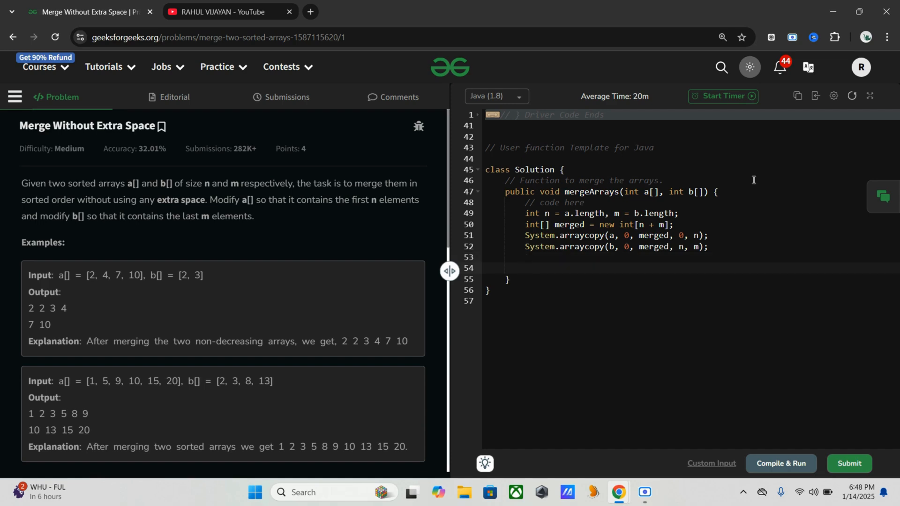
- Add Arrays.sort(merged); below the arraycopy lines
{"action": "type", "text": "Array"}
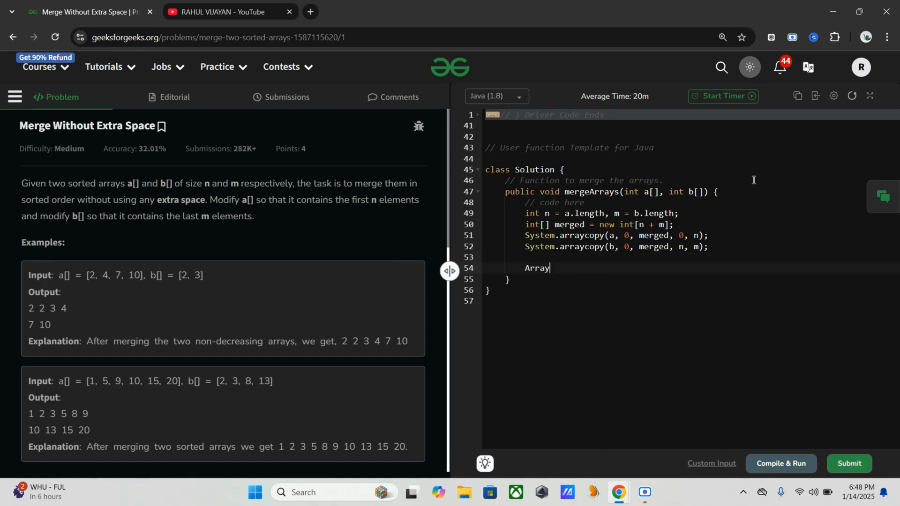
{"action": "type", "text": "s.sor"}
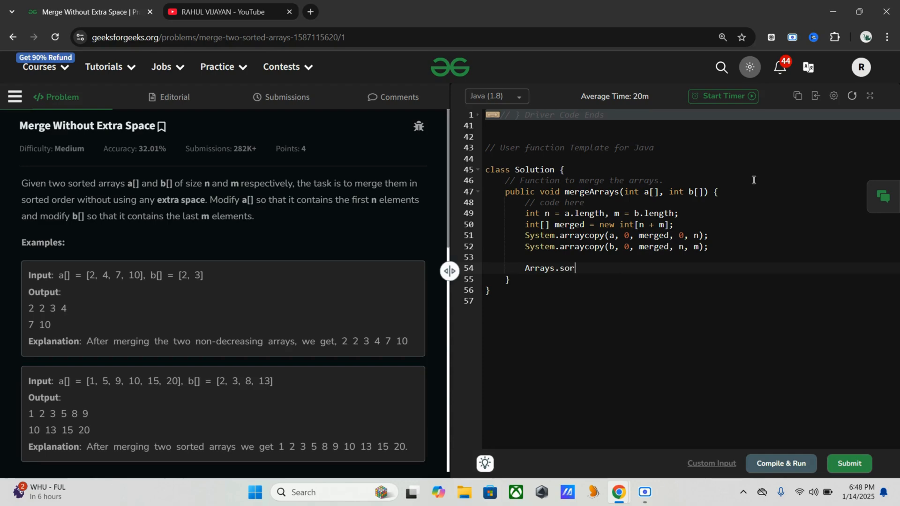
{"action": "type", "text": "t()"}
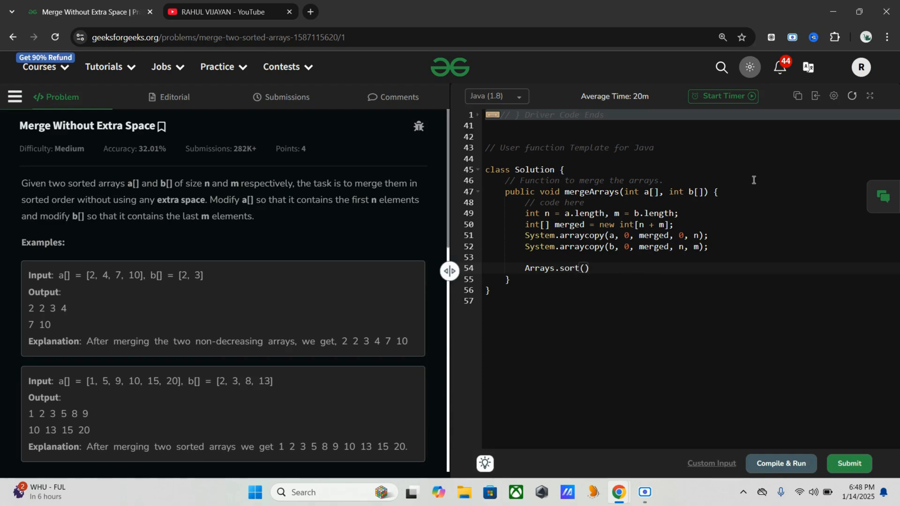
{"action": "type", "text": "merged"}
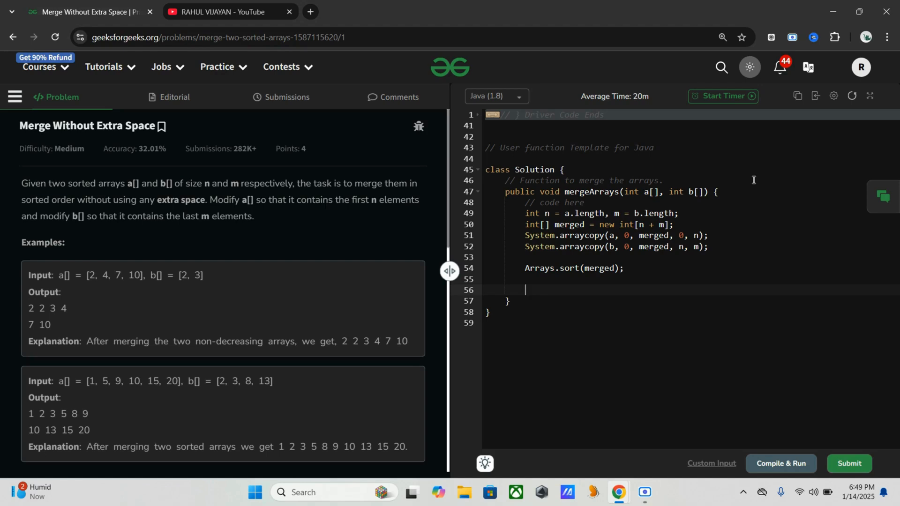
- Add System.arraycopy(merged, 0, a, 0, n); writing the first n sorted elements back into a
{"action": "type", "text": "Sys"}
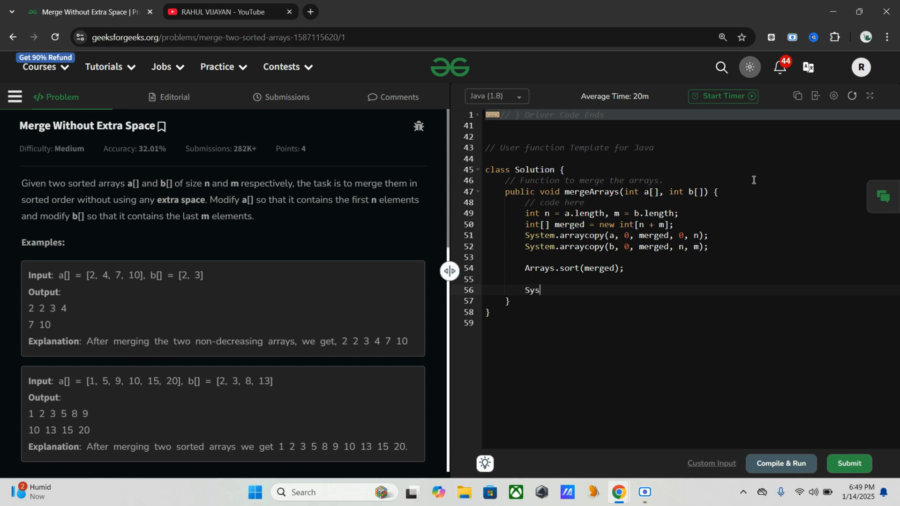
{"action": "type", "text": "tem.a"}
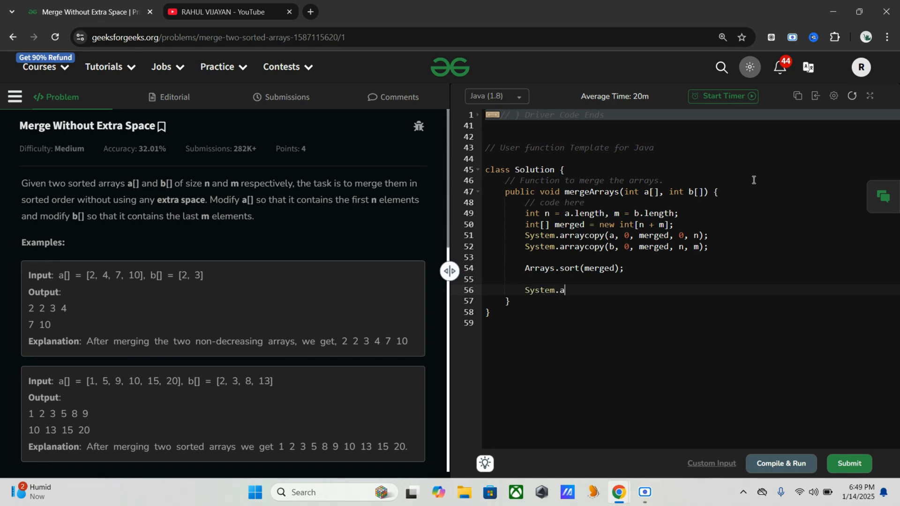
{"action": "type", "text": "rraycopy"}
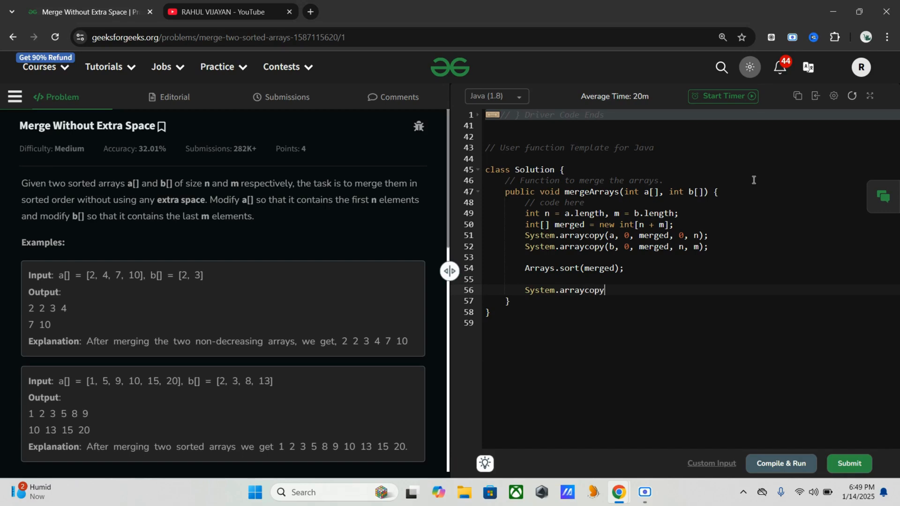
{"action": "type", "text": "()"}
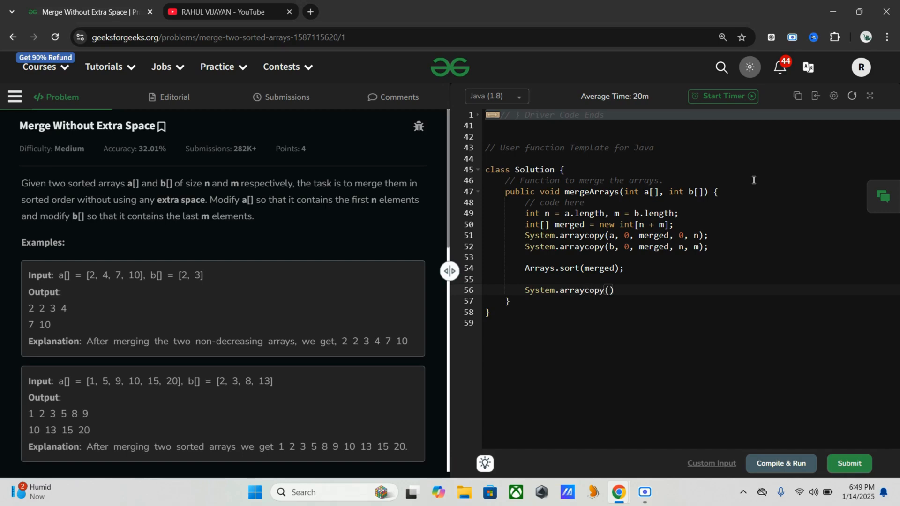
{"action": "type", "text": "merged, 0, a"}
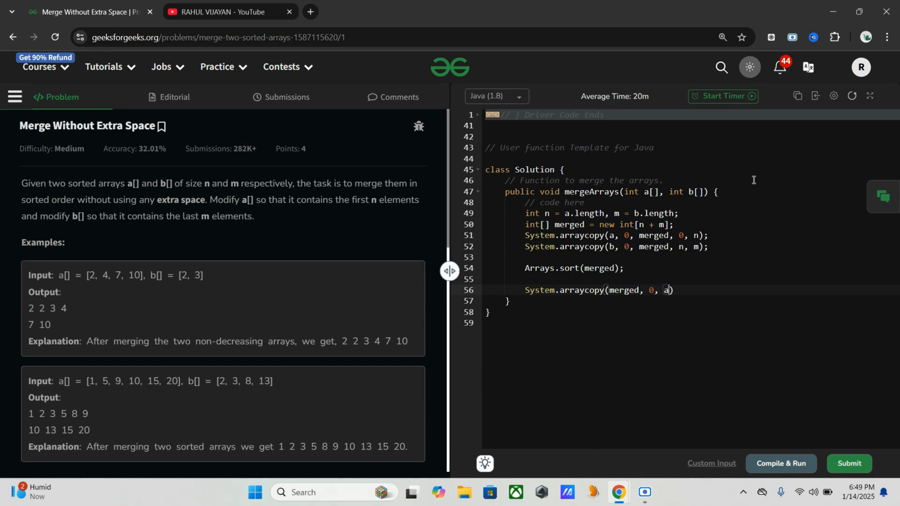
{"action": "type", "text": ", 0,"}
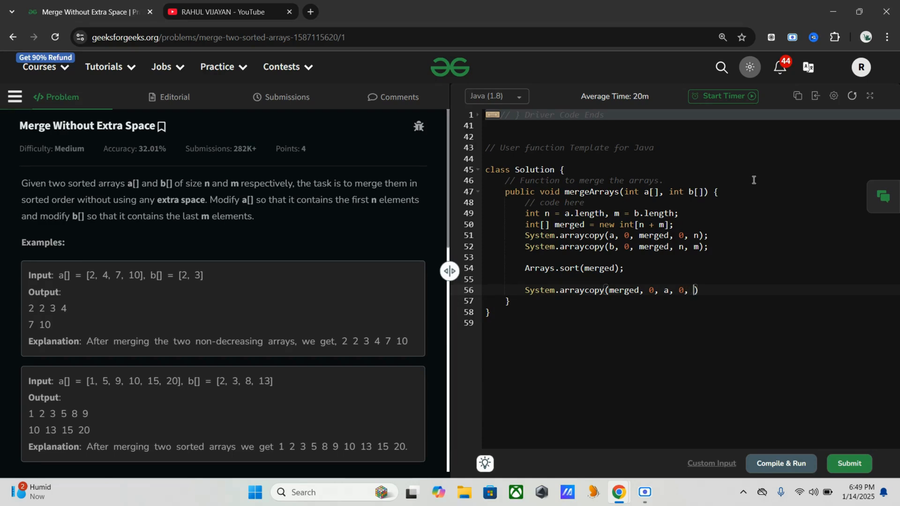
{"action": "type", "text": "n)"}
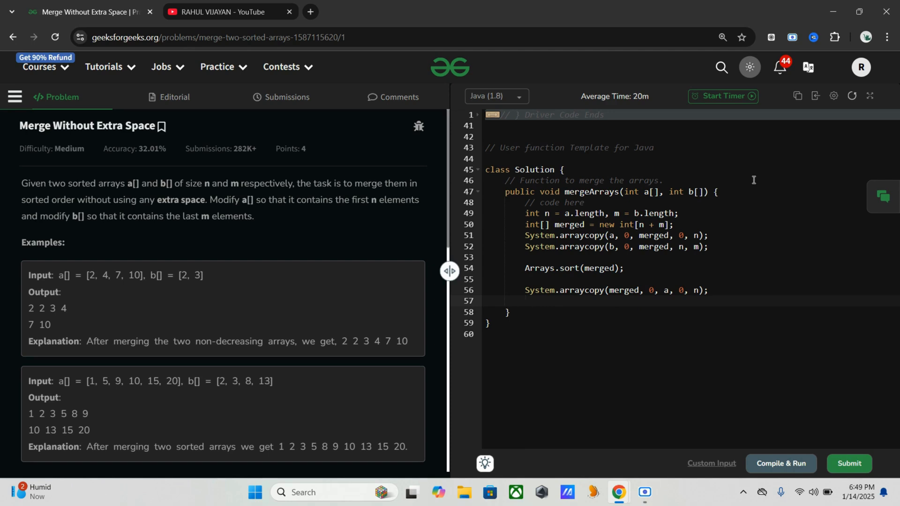
{"action": "mouse_move", "coordinate": [814, 159]}
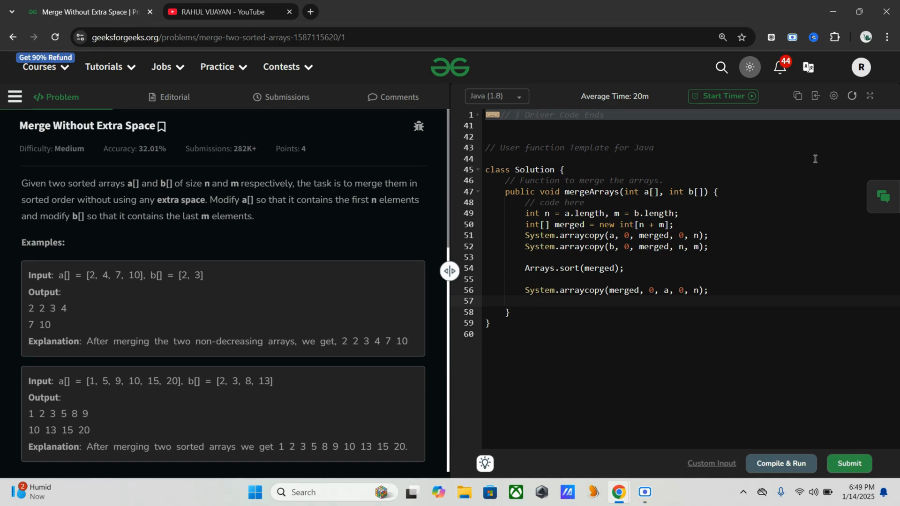
- Add System.arraycopy(merged, n, b, 0, m); writing the remaining m elements into b
{"action": "type", "text": "Sy"}
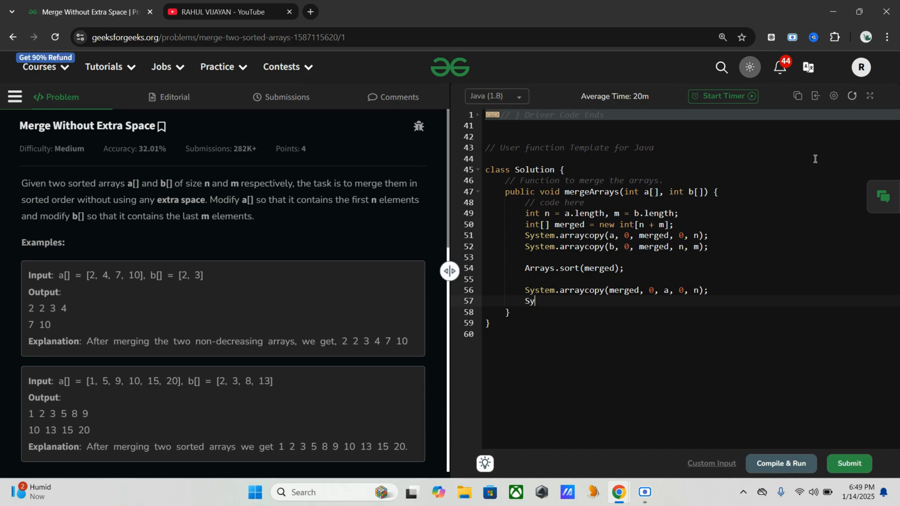
{"action": "type", "text": "stem.ar"}
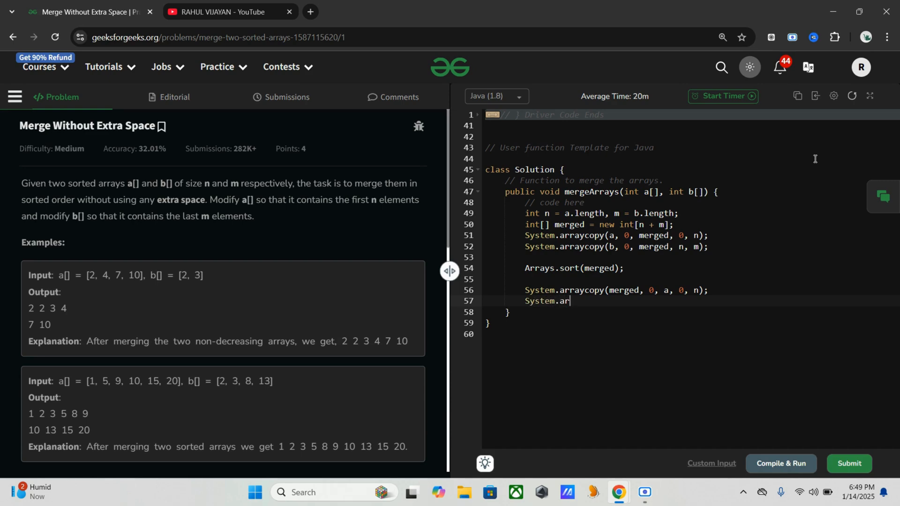
{"action": "type", "text": "raycopy"}
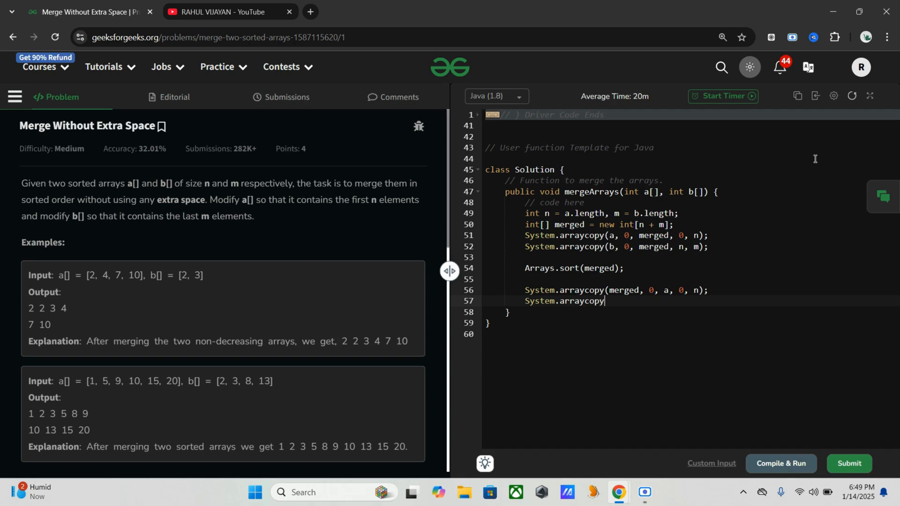
{"action": "type", "text": "()"}
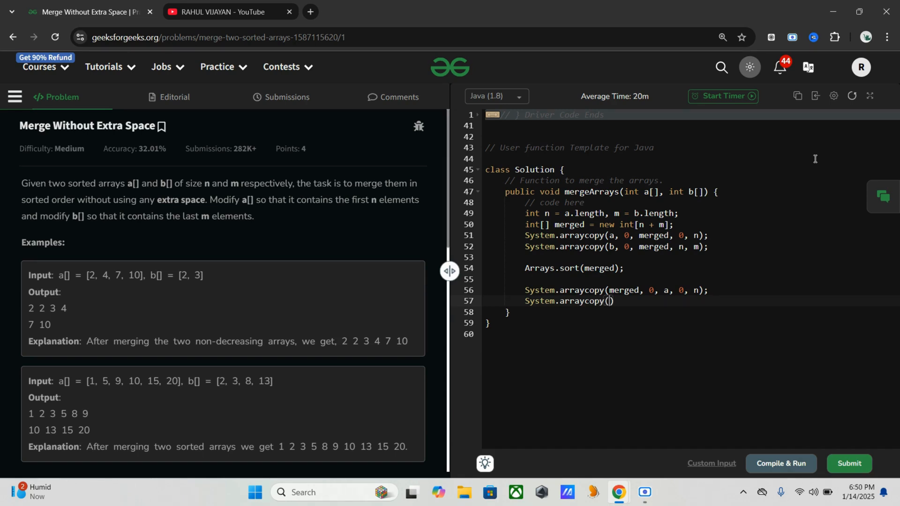
{"action": "type", "text": "merged, n,"}
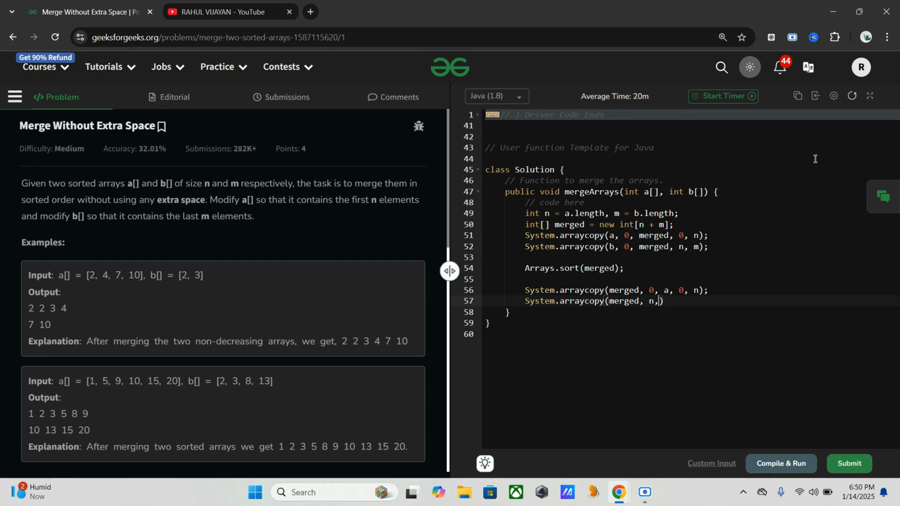
{"action": "type", "text": "b,"}
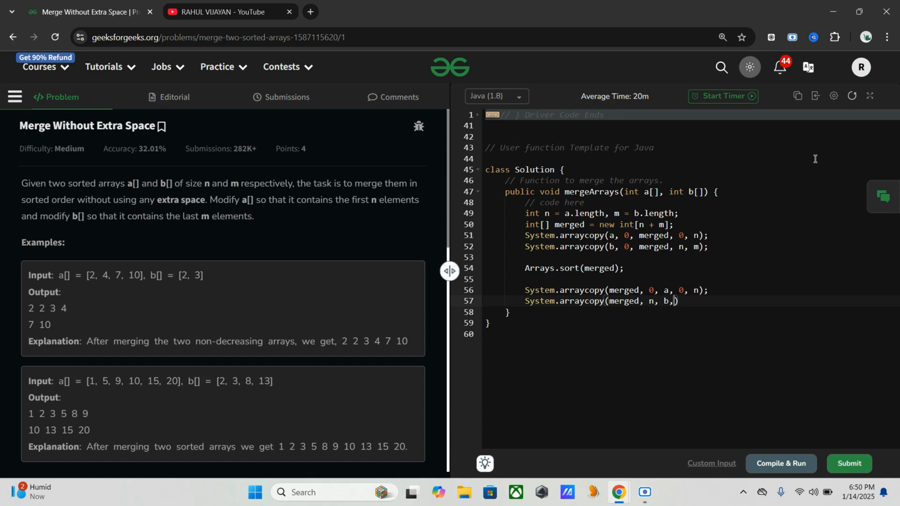
{"action": "type", "text": "0, m"}
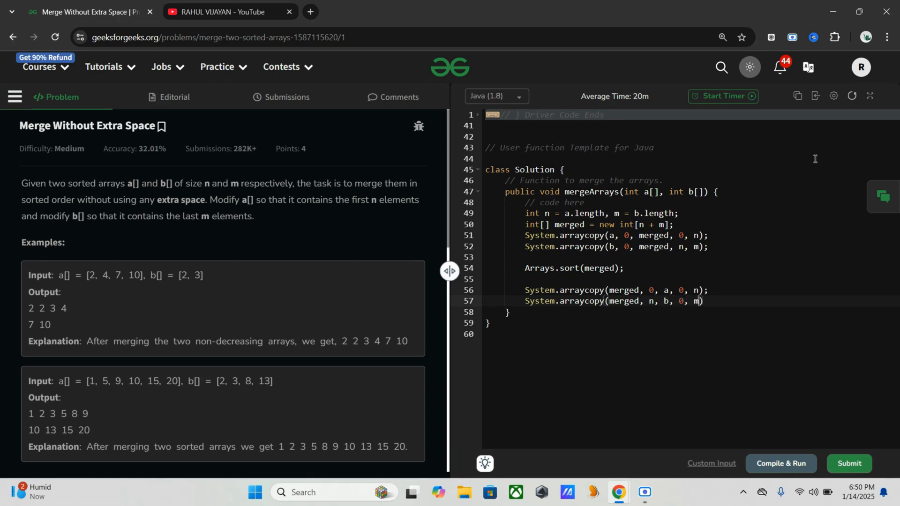
{"action": "type", "text": ";"}
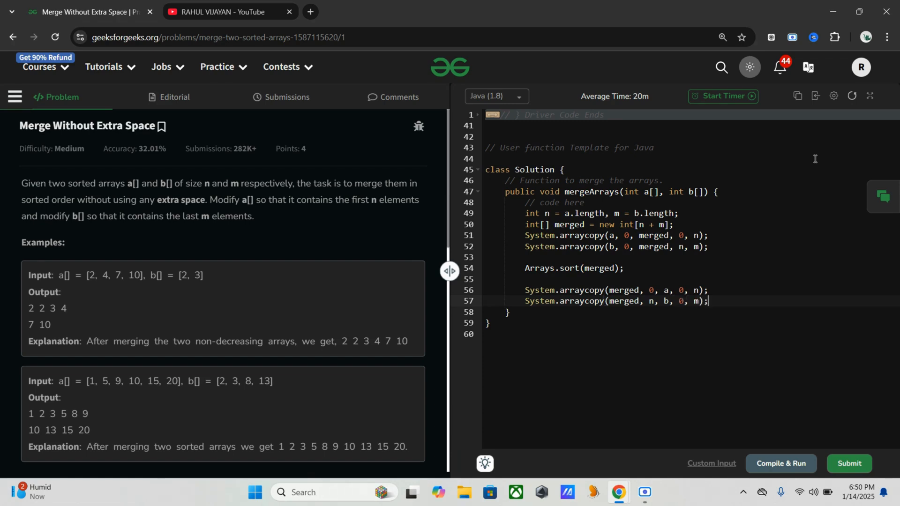
{"action": "key", "text": "Enter"}
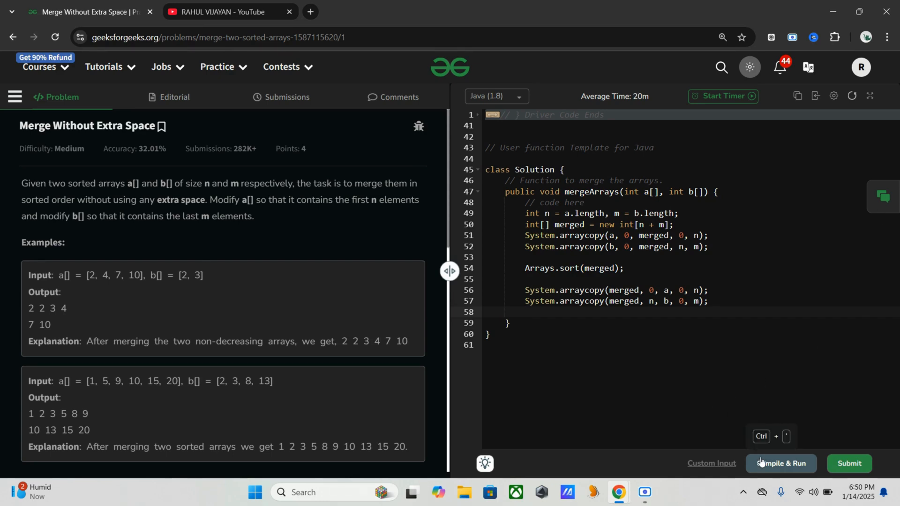
- Compile and run on the sample input, getting output 0 1 2 3 and 5 6 7 8 9
{"action": "left_click", "coordinate": [781, 463]}
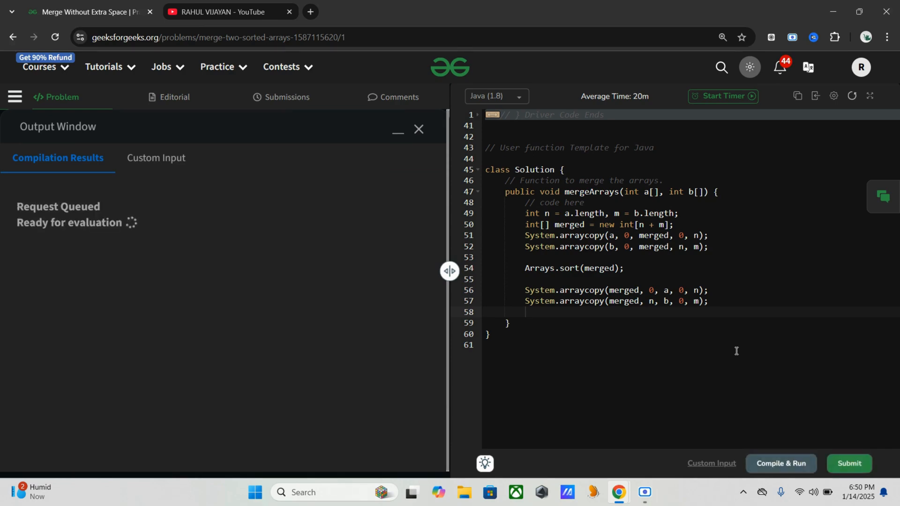
{"action": "mouse_move", "coordinate": [568, 336]}
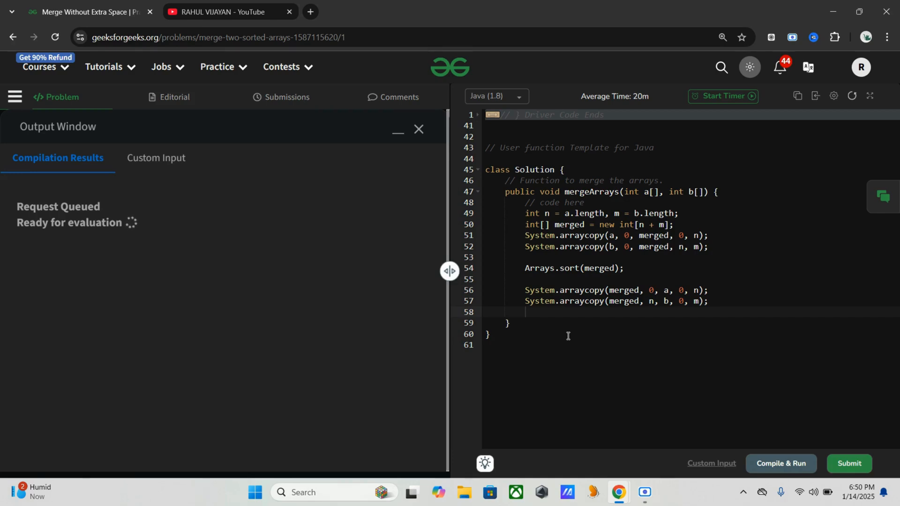
{"action": "left_click", "coordinate": [781, 463]}
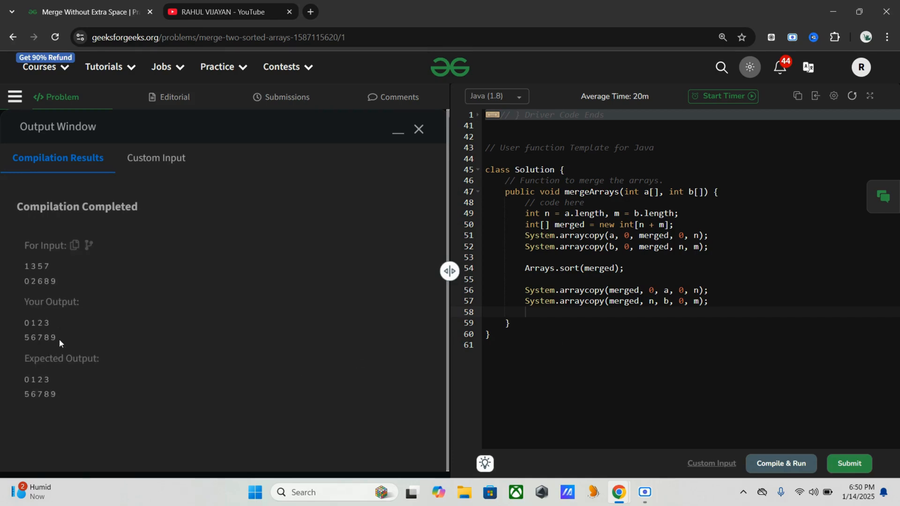
{"action": "mouse_move", "coordinate": [213, 372]}
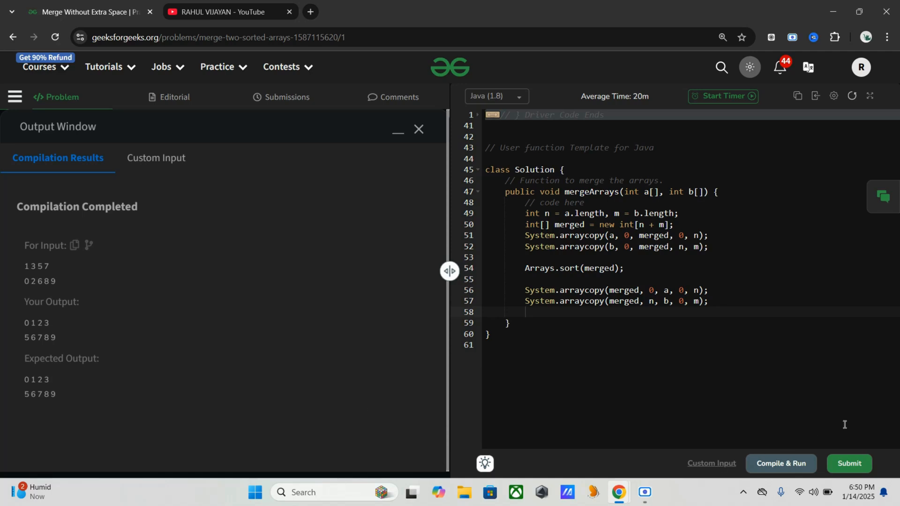
- Submit the solution and pass all 1111 test cases with 100% accuracy
{"action": "left_click", "coordinate": [848, 464]}
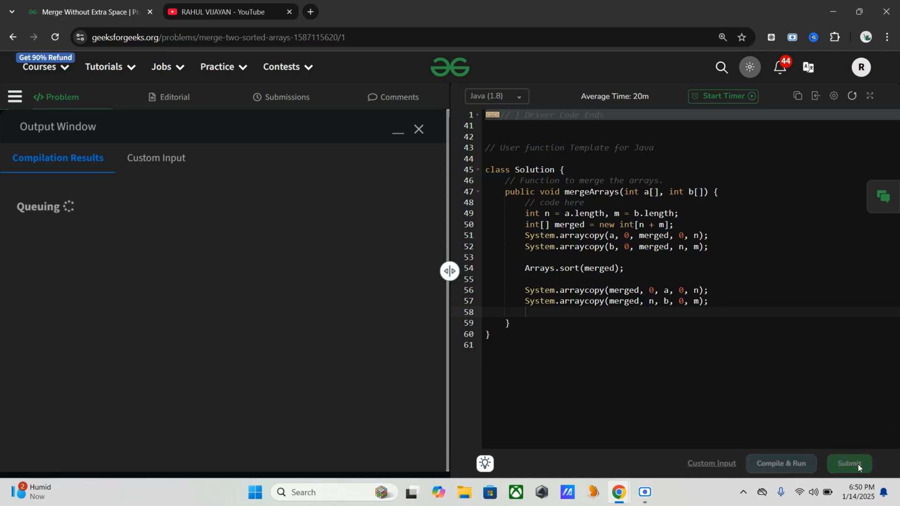
{"action": "left_click", "coordinate": [849, 463]}
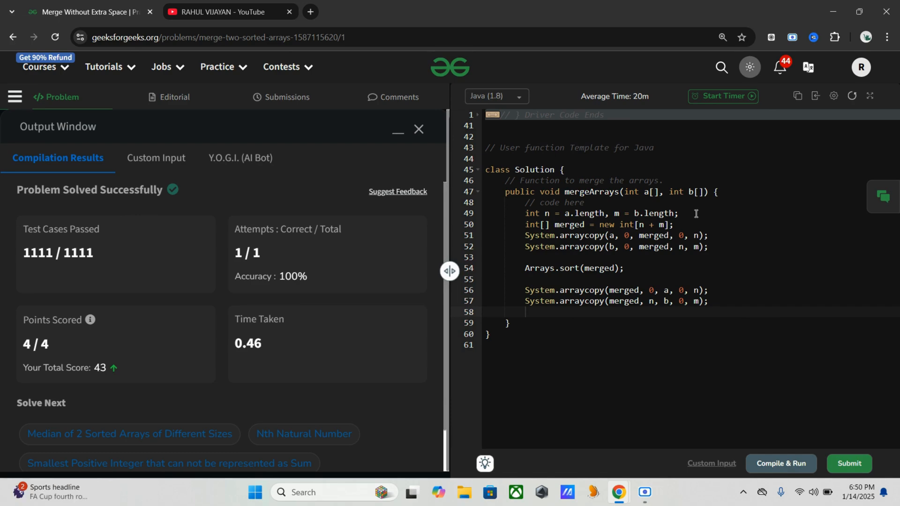
{"action": "mouse_move", "coordinate": [614, 289]}
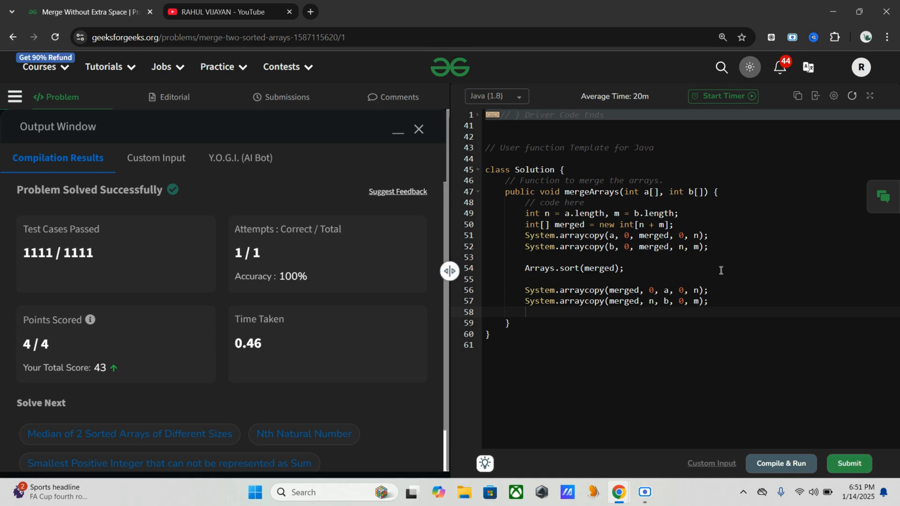
{"action": "mouse_move", "coordinate": [612, 219]}
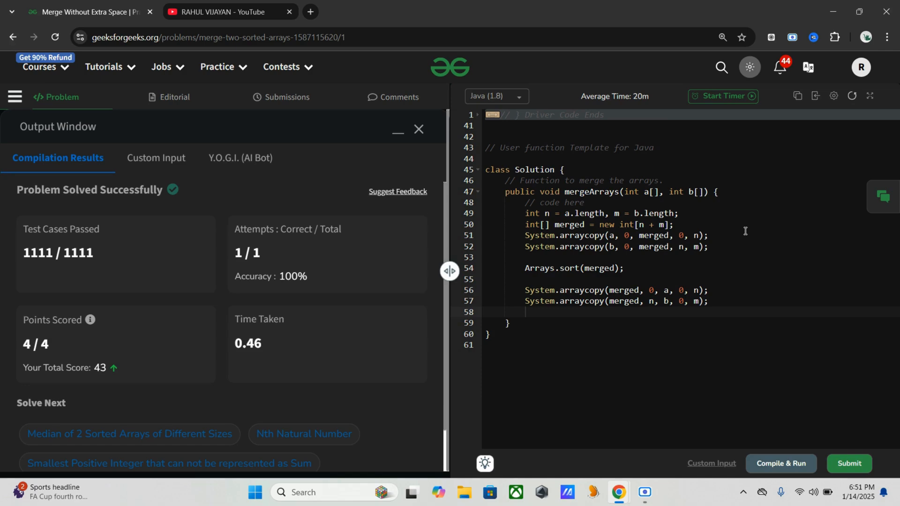
{"action": "mouse_move", "coordinate": [666, 259]}
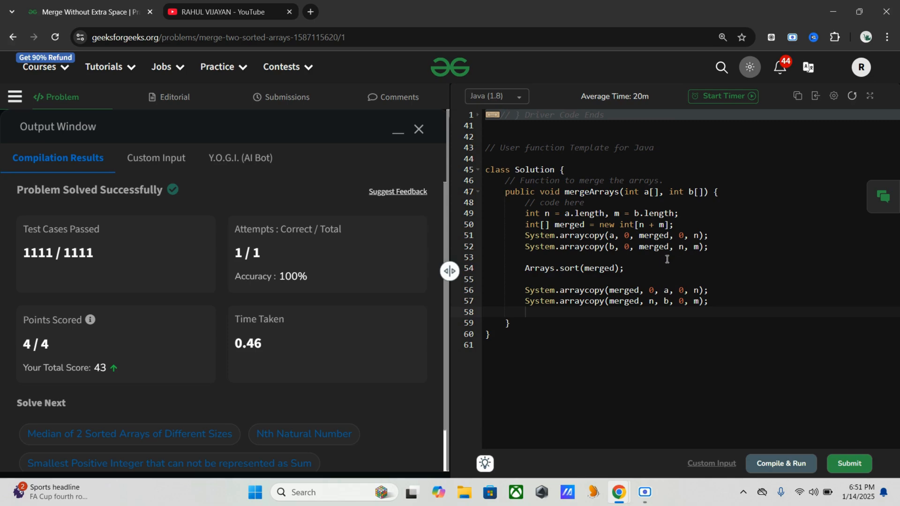